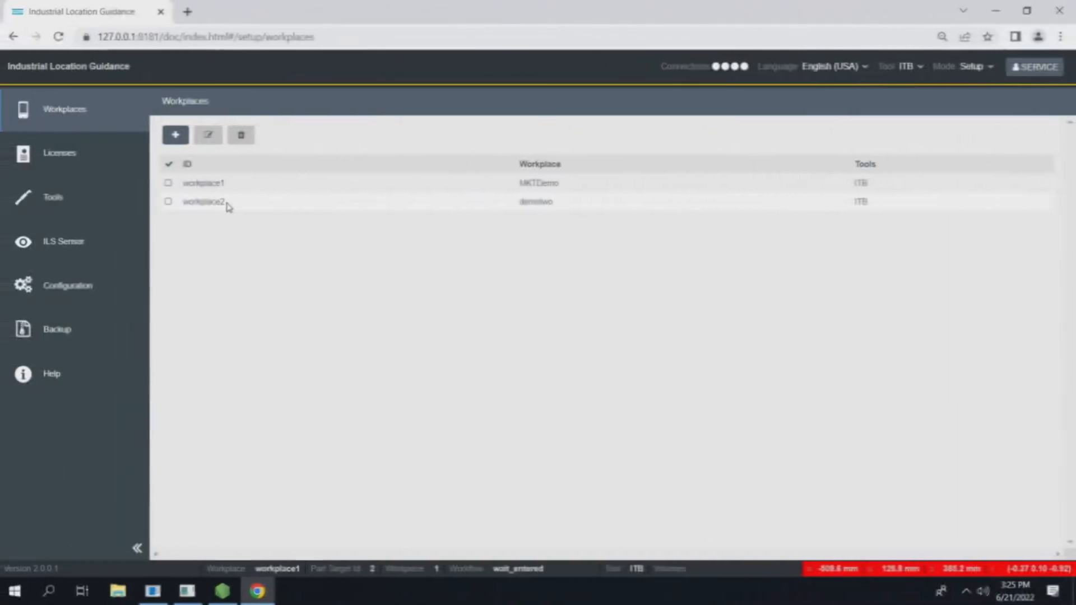
{"action": "mouse_move", "coordinate": [54, 197]}
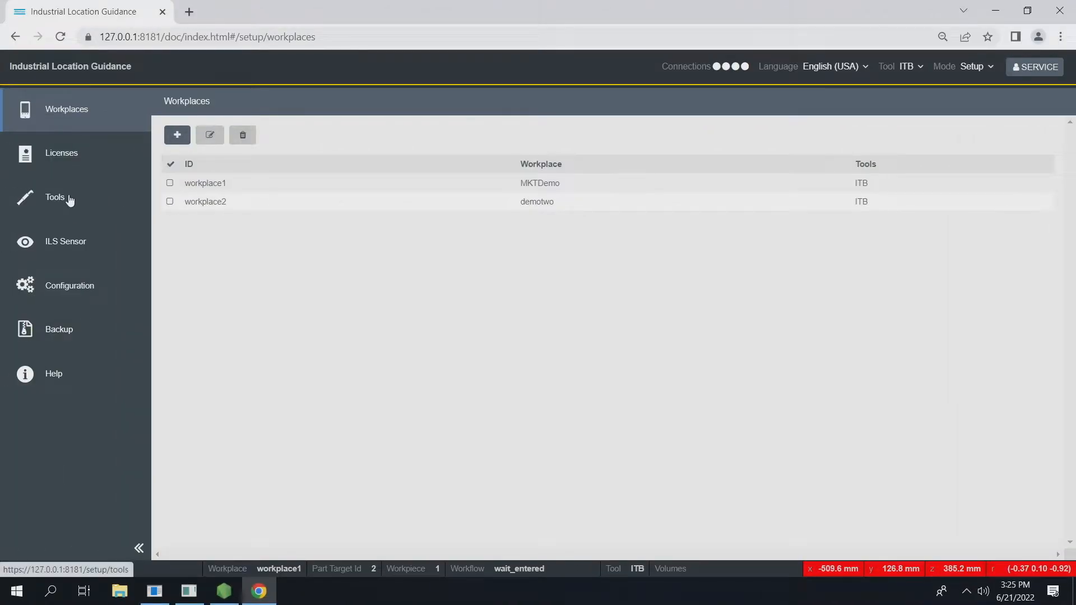
Go to the Tools page to view tool ITB's settings
{"action": "left_click", "coordinate": [55, 196]}
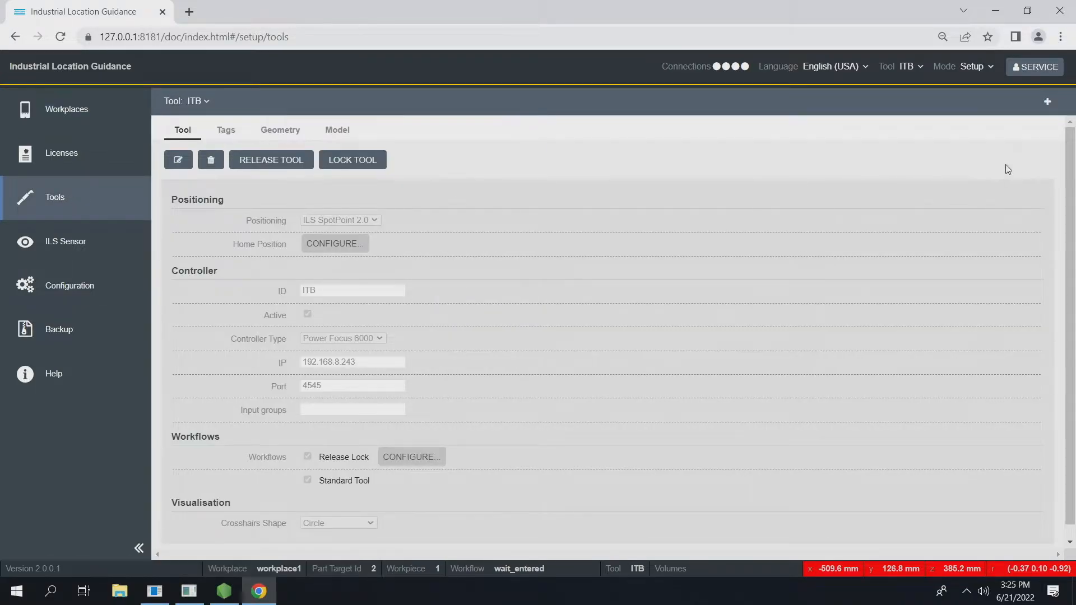
{"action": "mouse_move", "coordinate": [1046, 104]}
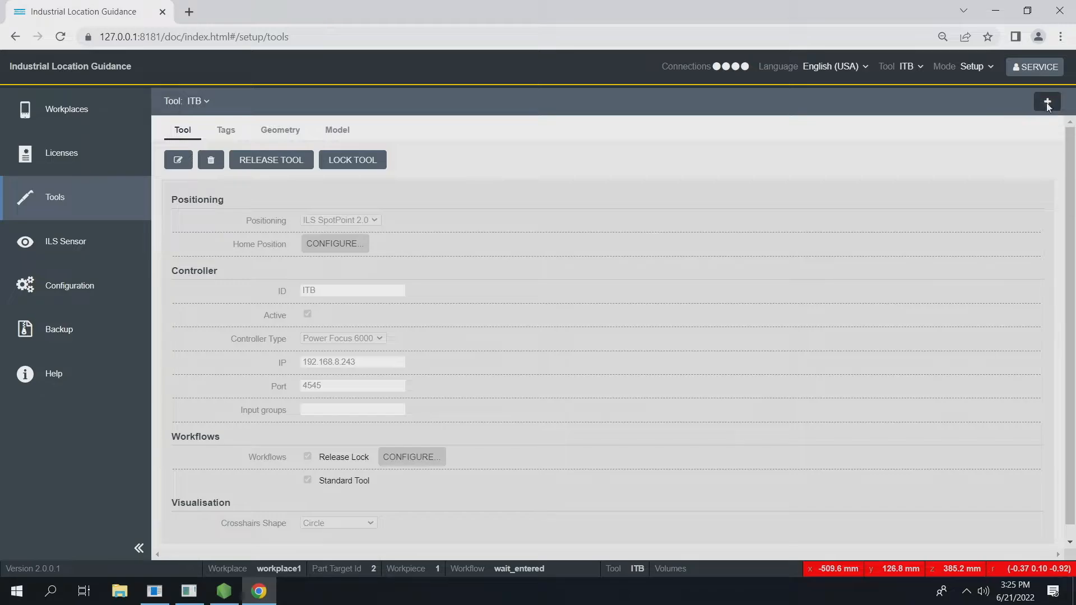
Create tool 'ITBtwo' on a Power Focus 6000 controller with a 192.168 IP address
{"action": "left_click", "coordinate": [1046, 102]}
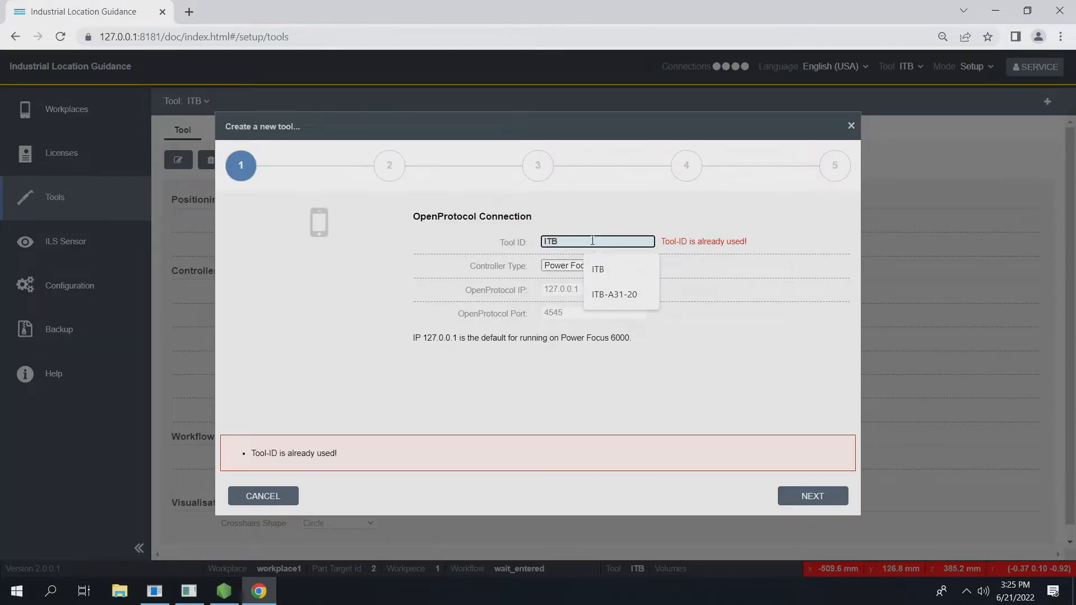
{"action": "type", "text": "two"}
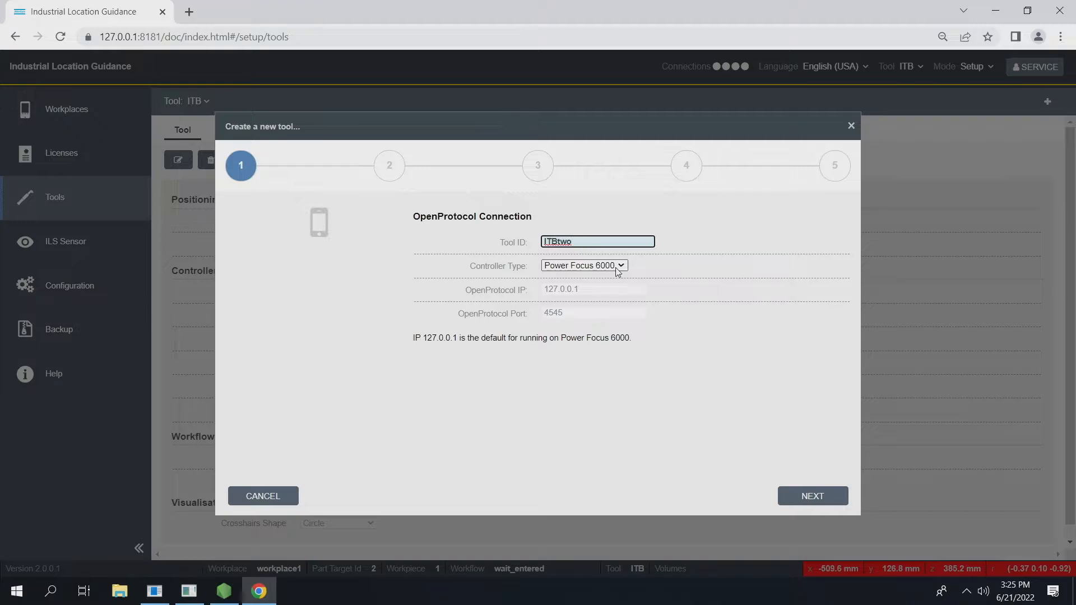
{"action": "left_click", "coordinate": [583, 266]}
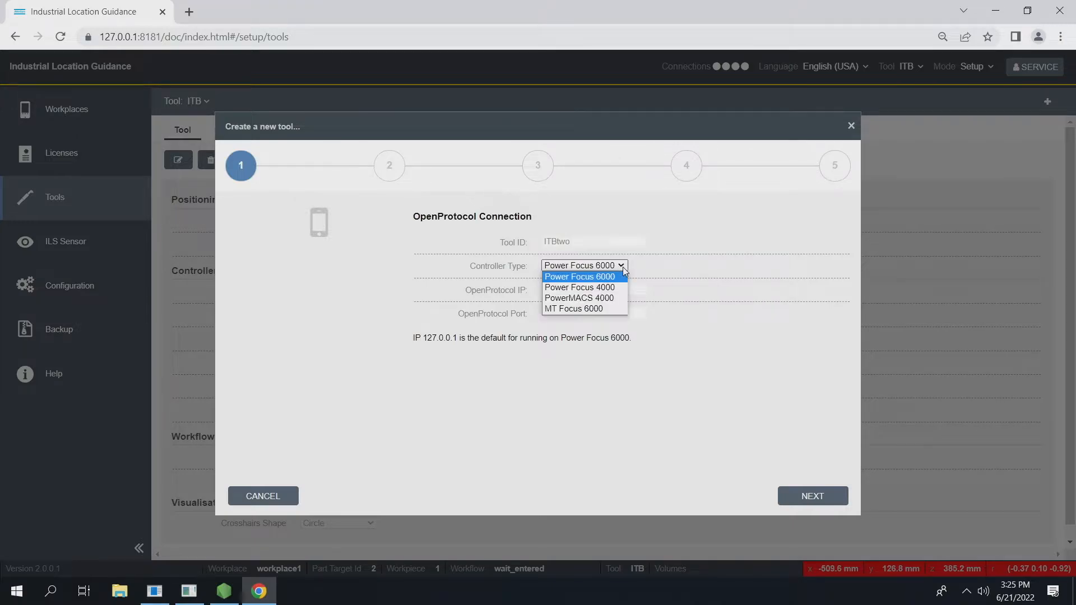
{"action": "mouse_move", "coordinate": [580, 287]}
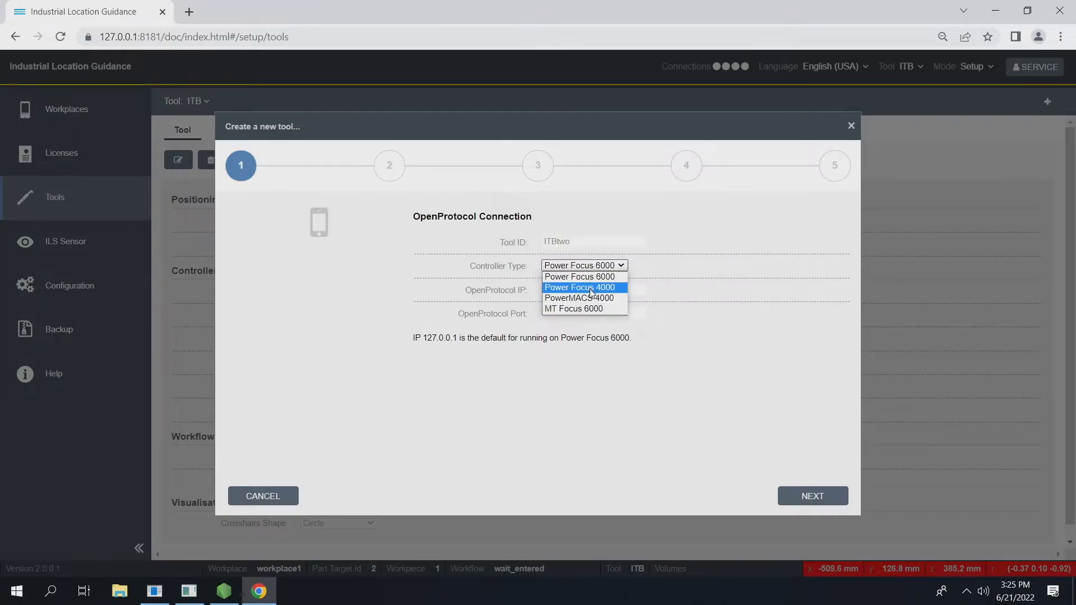
{"action": "left_click", "coordinate": [580, 276]}
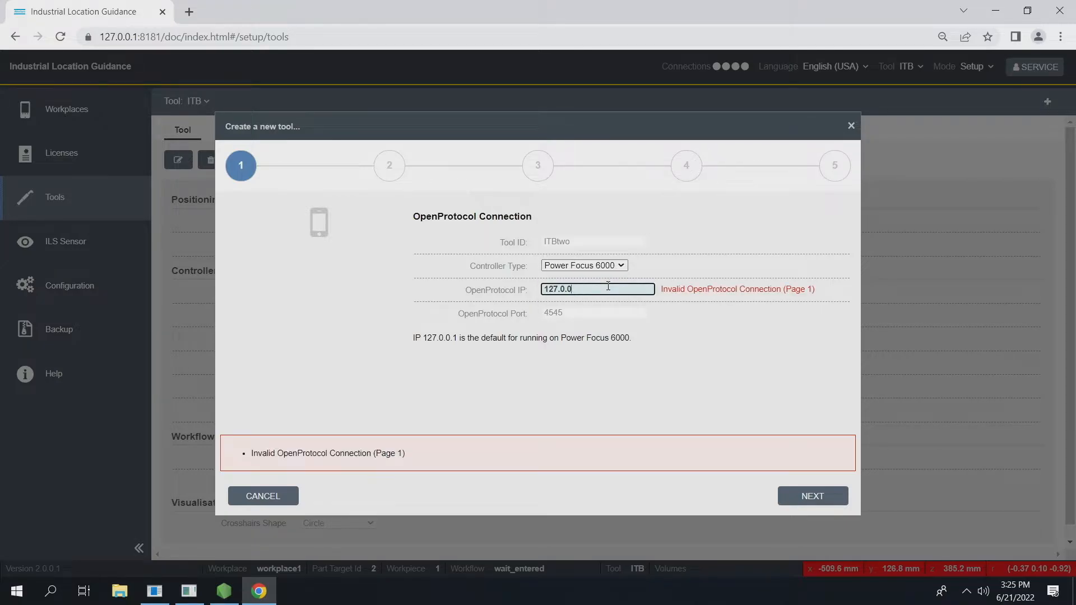
{"action": "type", "text": "192"}
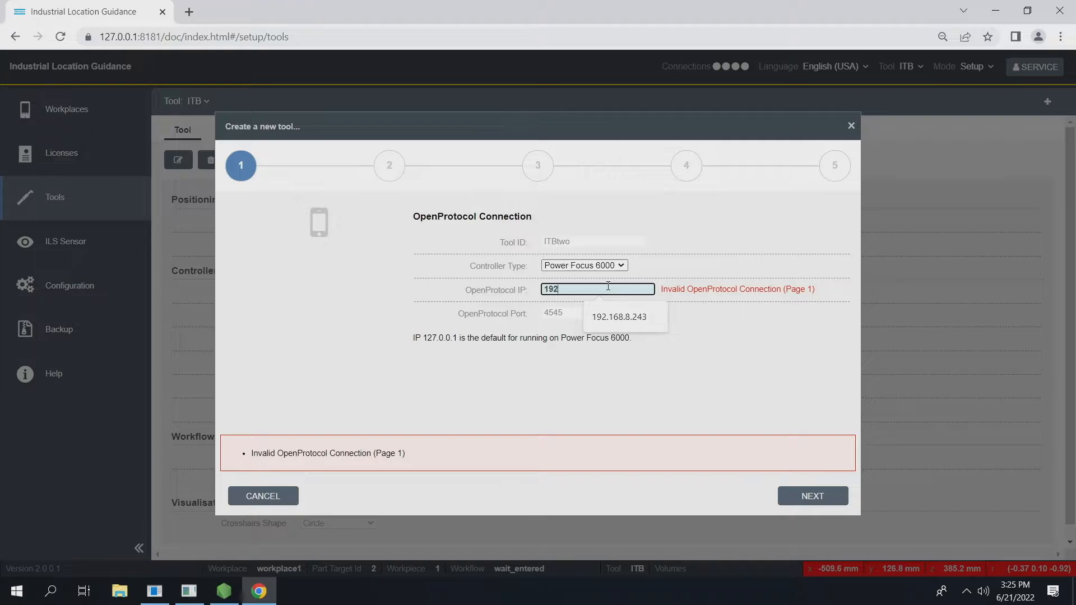
{"action": "type", "text": ".168"}
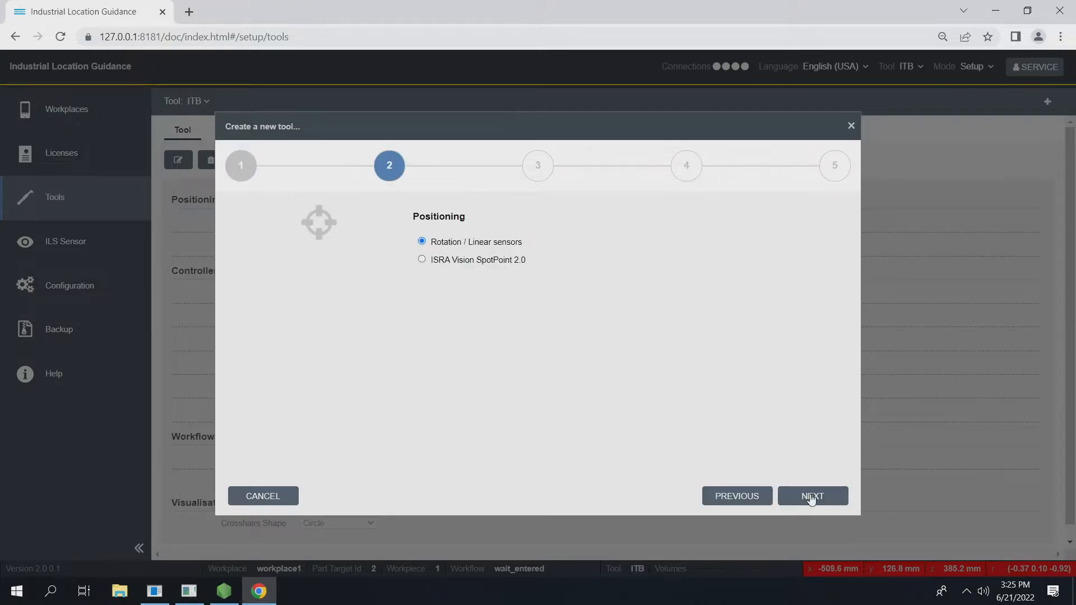
{"action": "mouse_move", "coordinate": [459, 242]}
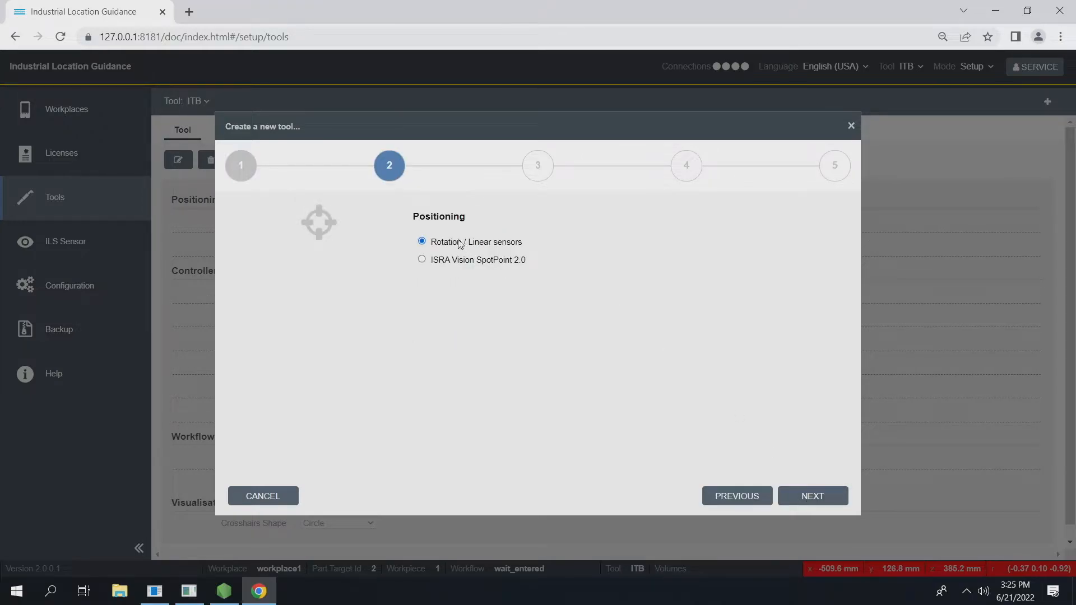
{"action": "mouse_move", "coordinate": [481, 248]}
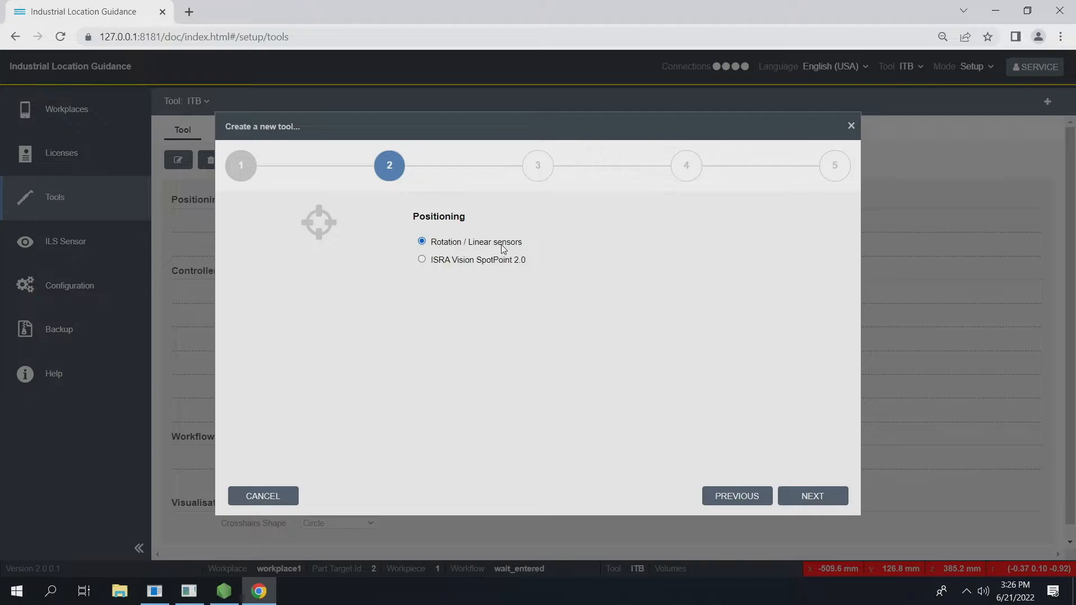
Choose ISRA Vision SpotPoint 2.0 positioning and advance to its host and port settings
{"action": "left_click", "coordinate": [422, 260]}
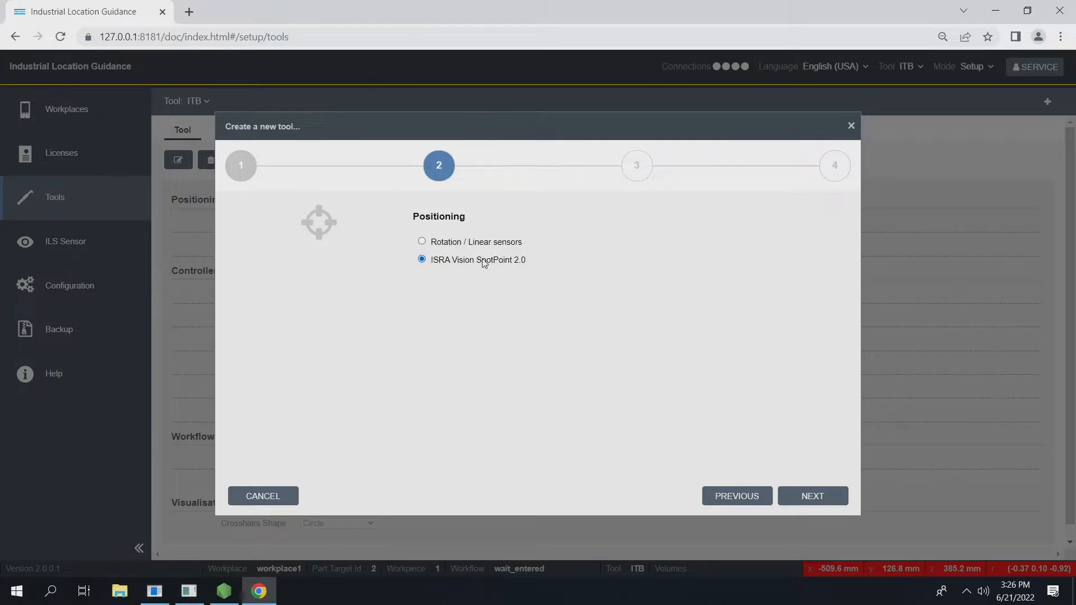
{"action": "mouse_move", "coordinate": [523, 271]}
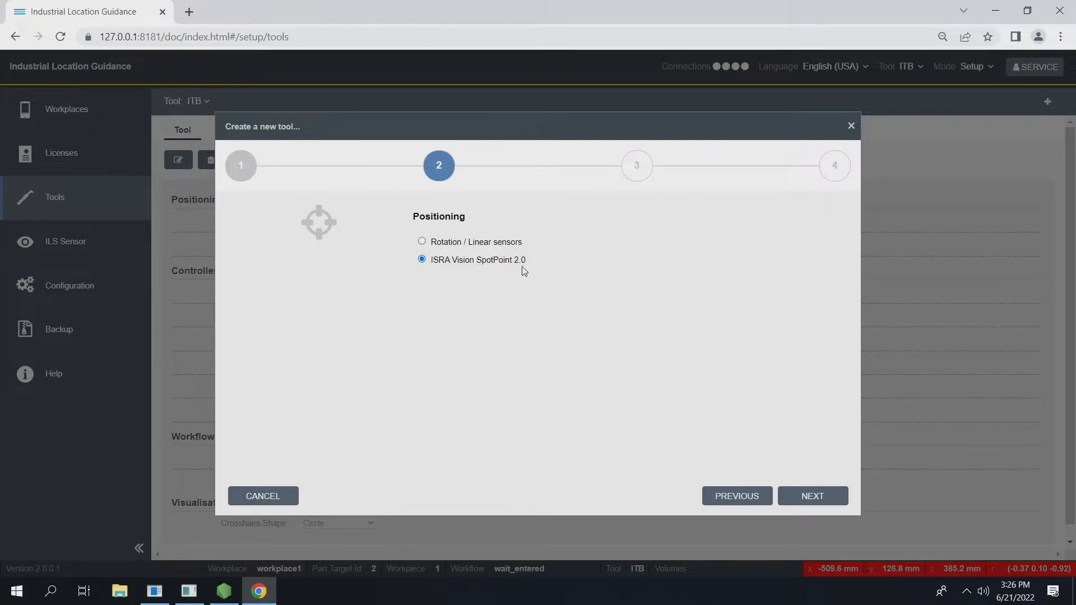
{"action": "mouse_move", "coordinate": [744, 377]}
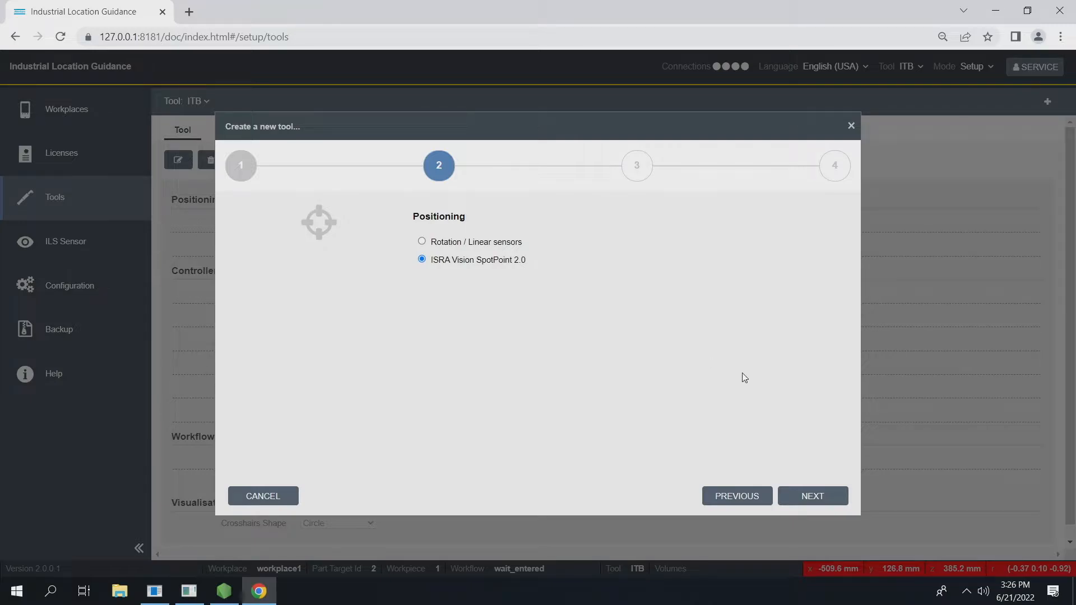
{"action": "left_click", "coordinate": [811, 495]}
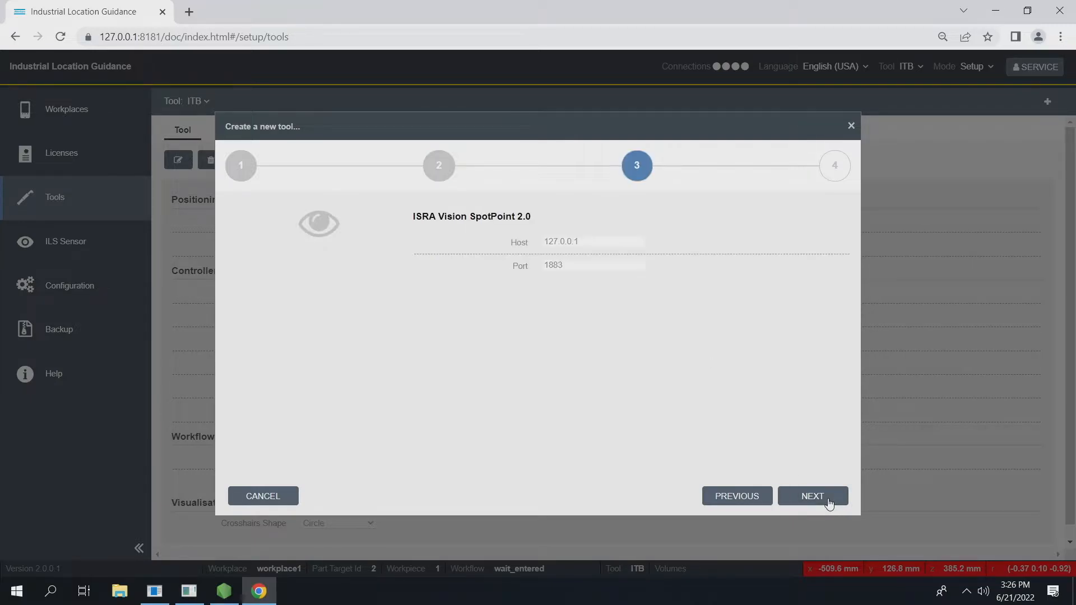
{"action": "mouse_move", "coordinate": [341, 256]}
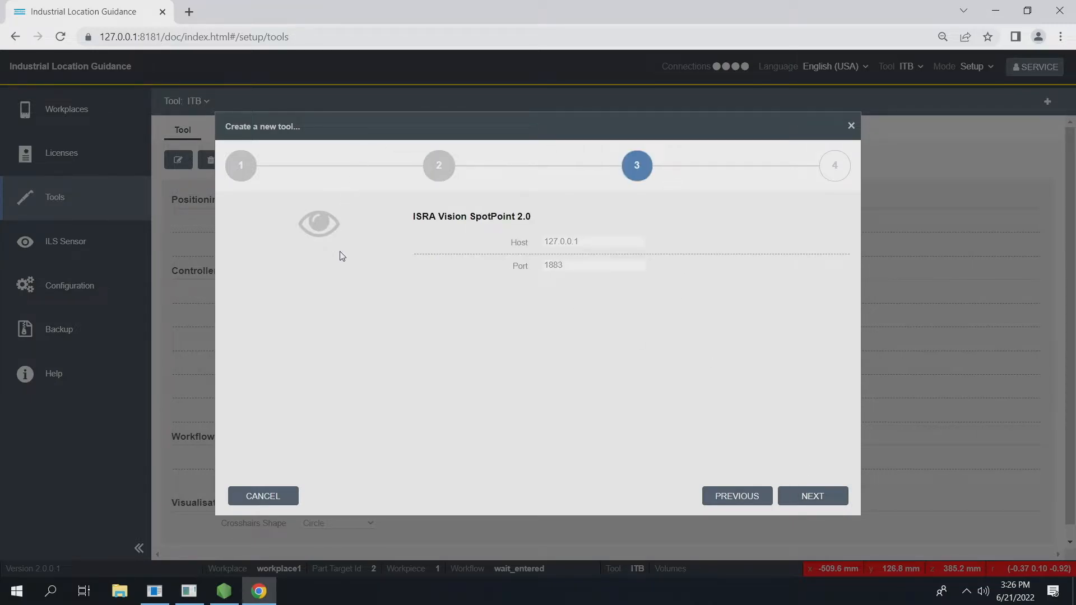
{"action": "mouse_move", "coordinate": [393, 217]}
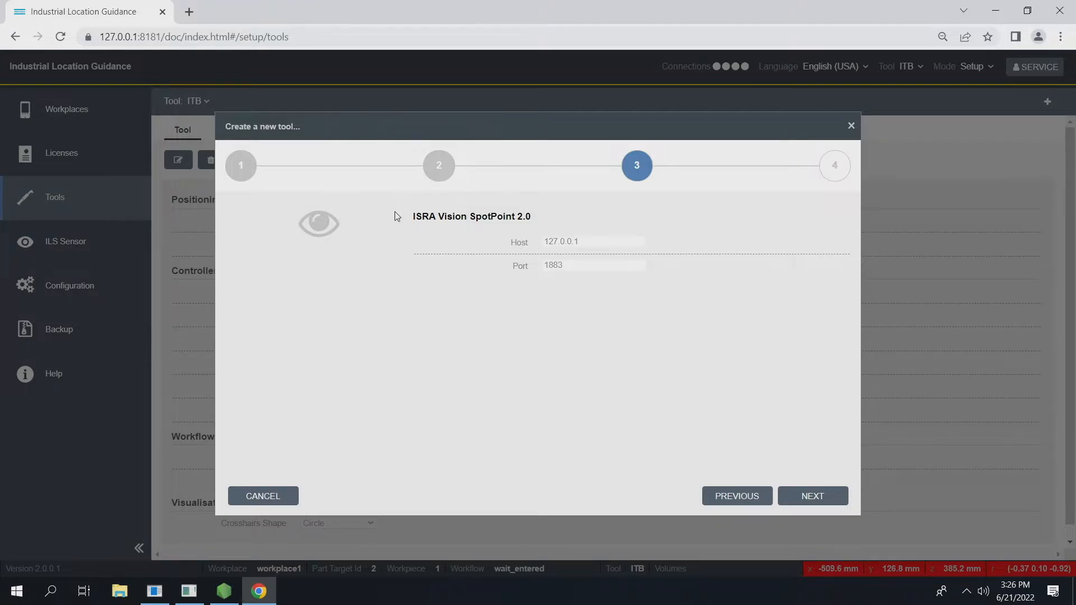
{"action": "mouse_move", "coordinate": [565, 245]}
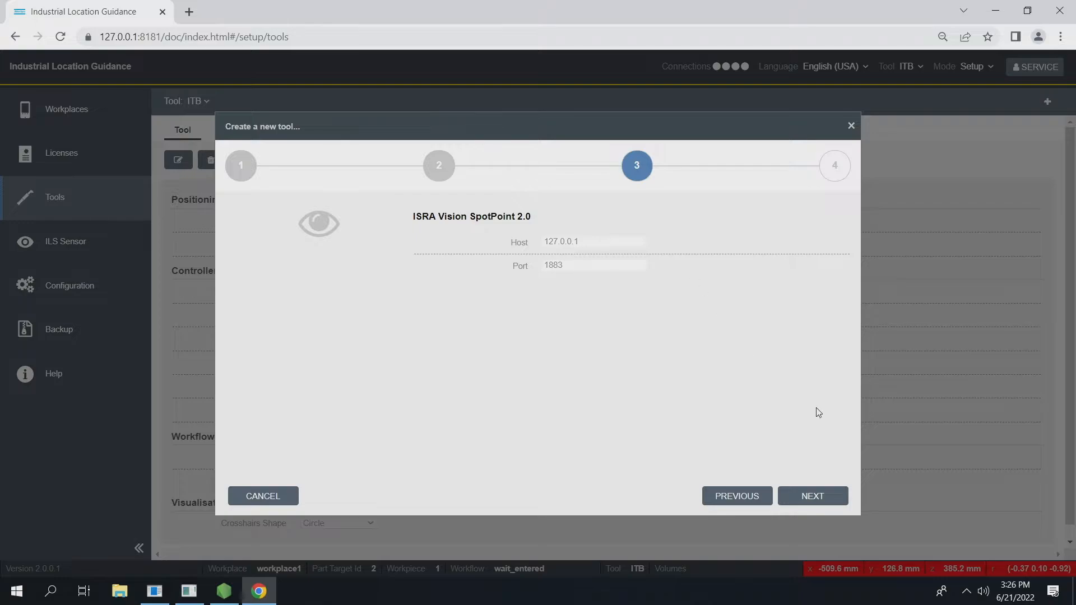
{"action": "mouse_move", "coordinate": [812, 495]}
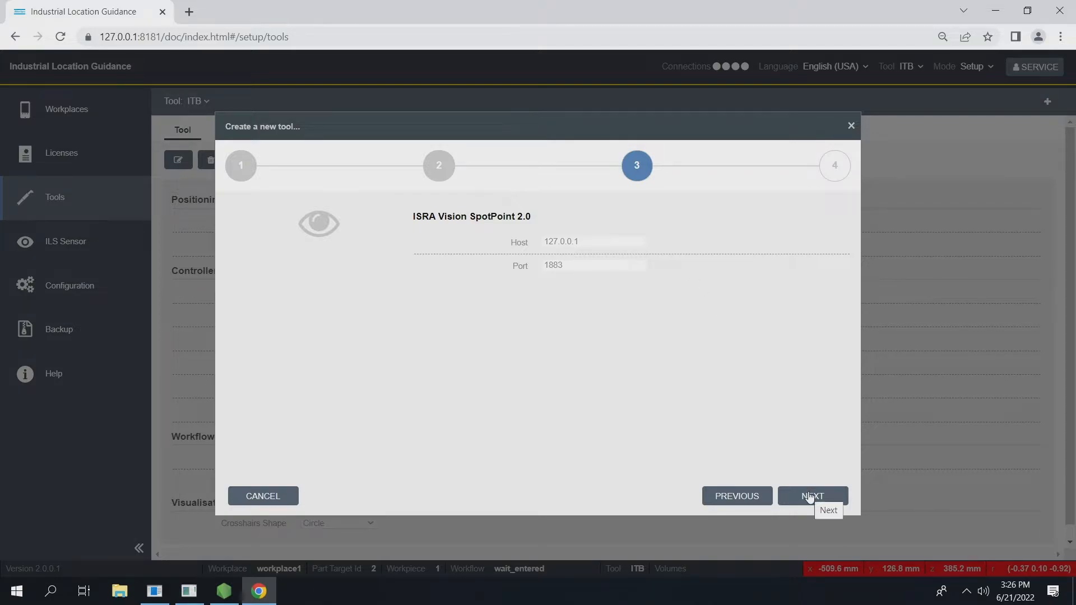
Set tool target 3 on tag 8 with a Z offset of -24 mm and save
{"action": "left_click", "coordinate": [812, 495]}
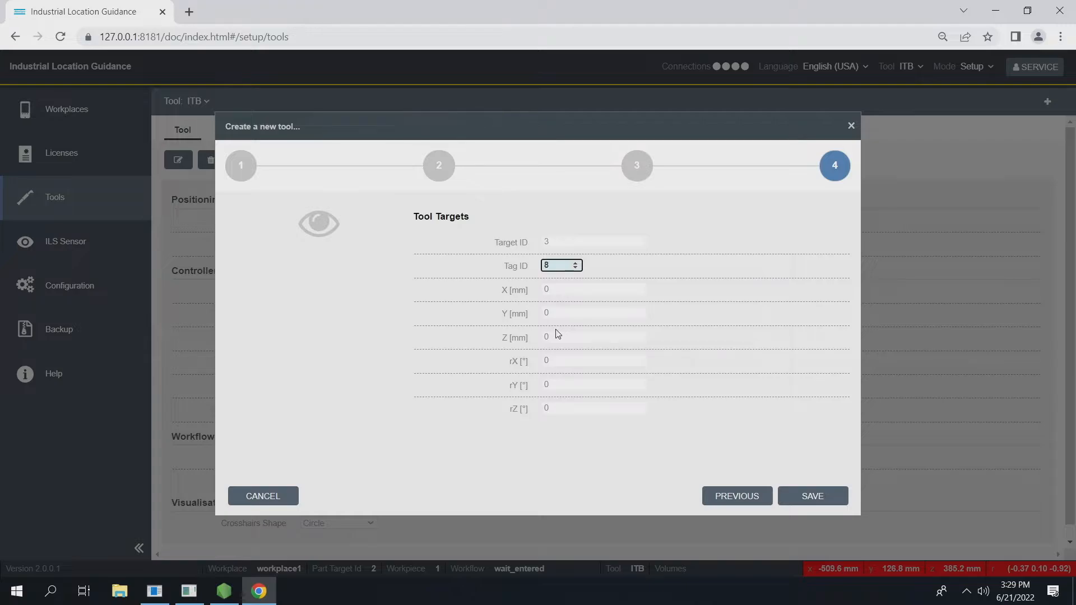
{"action": "mouse_move", "coordinate": [400, 227]}
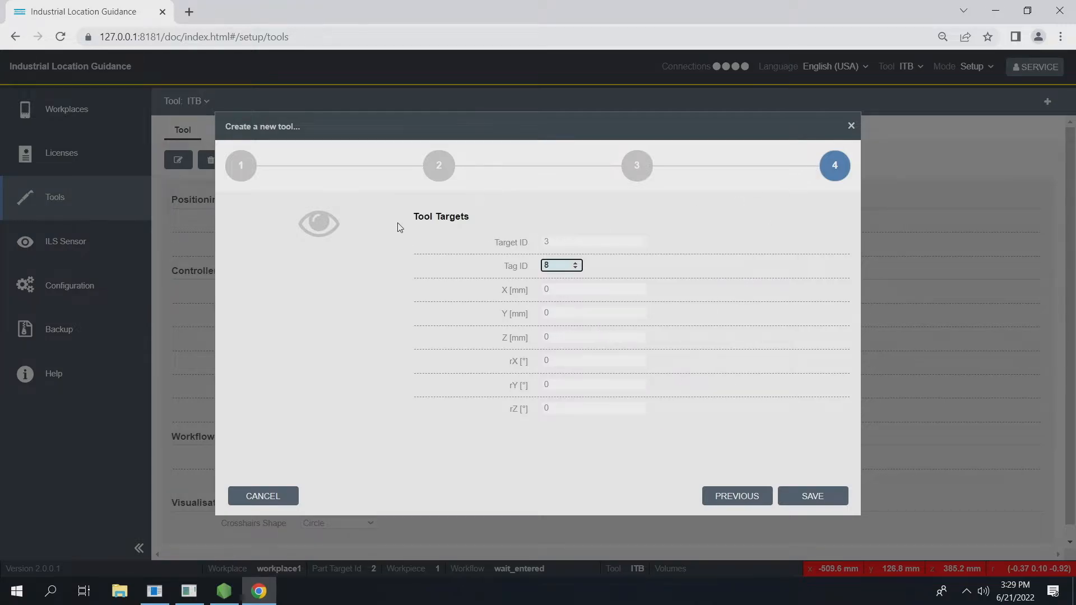
{"action": "mouse_move", "coordinate": [385, 187]}
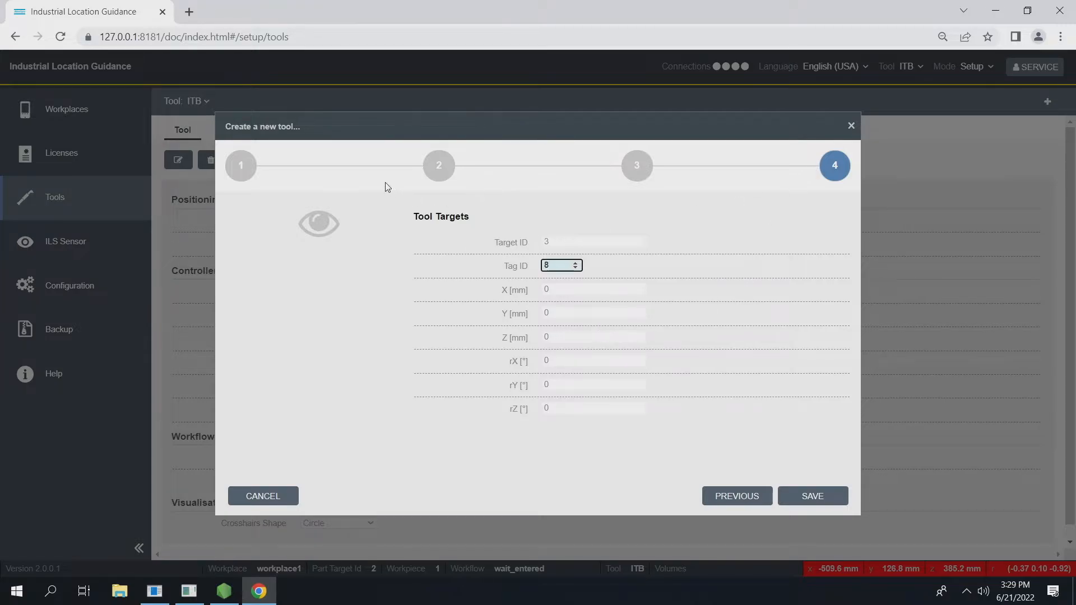
{"action": "mouse_move", "coordinate": [574, 240]}
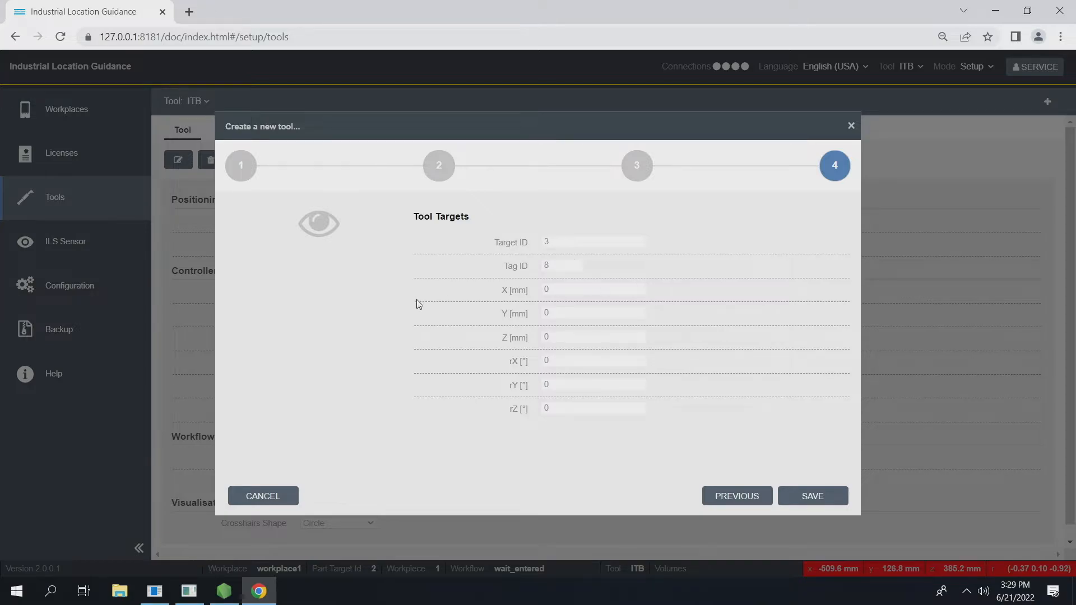
{"action": "mouse_move", "coordinate": [478, 327]}
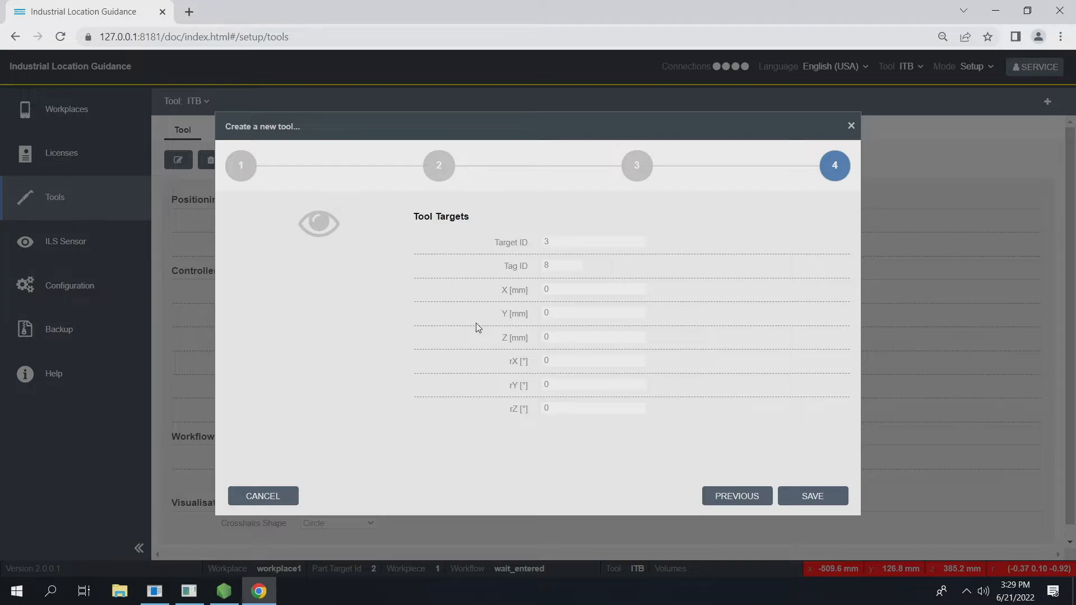
{"action": "mouse_move", "coordinate": [516, 331]}
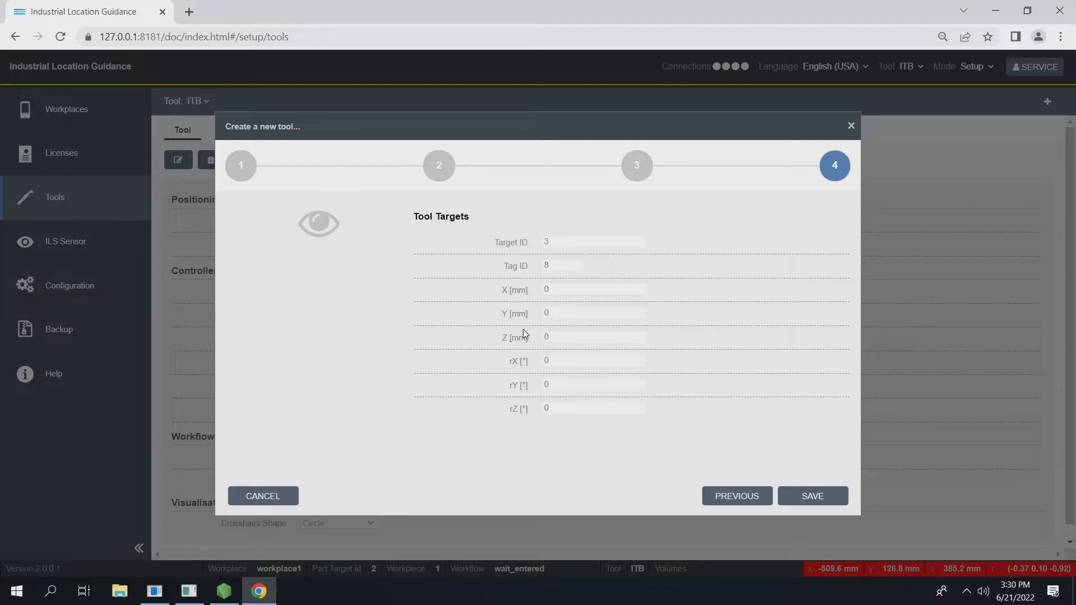
{"action": "left_click", "coordinate": [319, 223]}
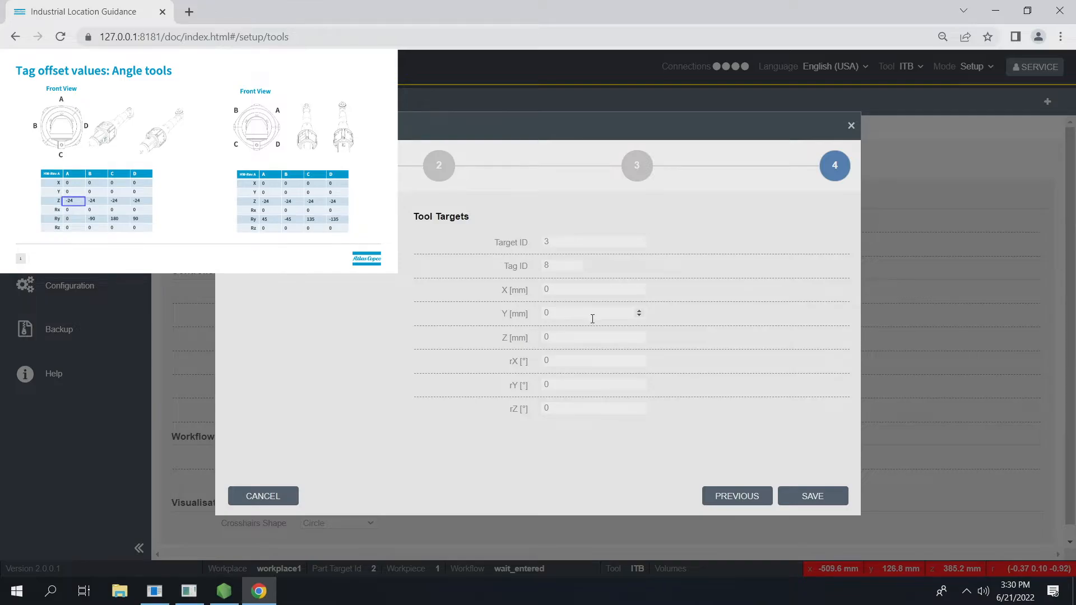
{"action": "left_click", "coordinate": [594, 336]}
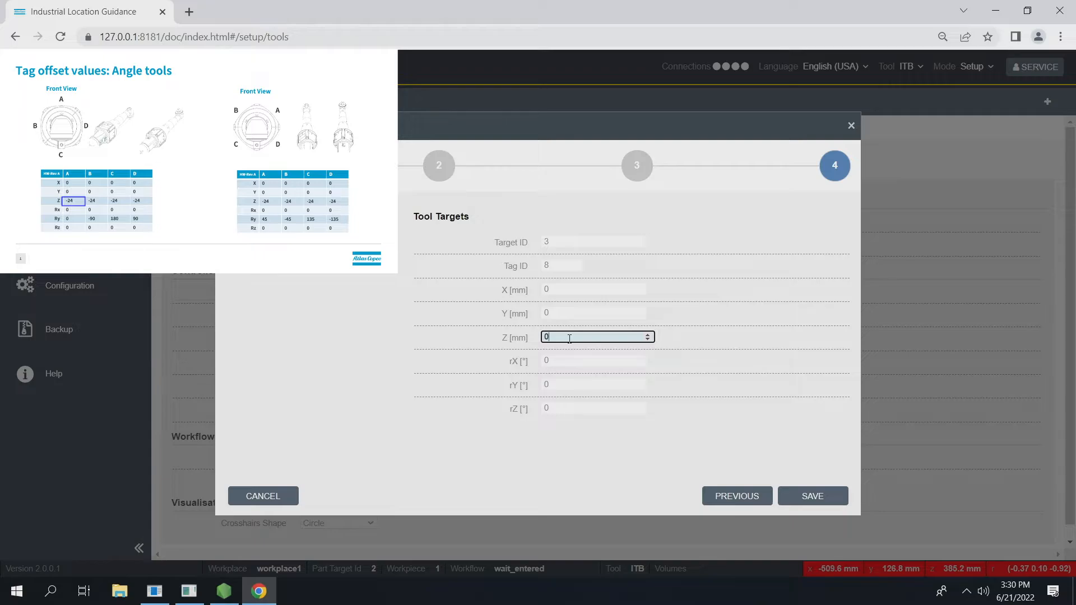
{"action": "type", "text": "-24"}
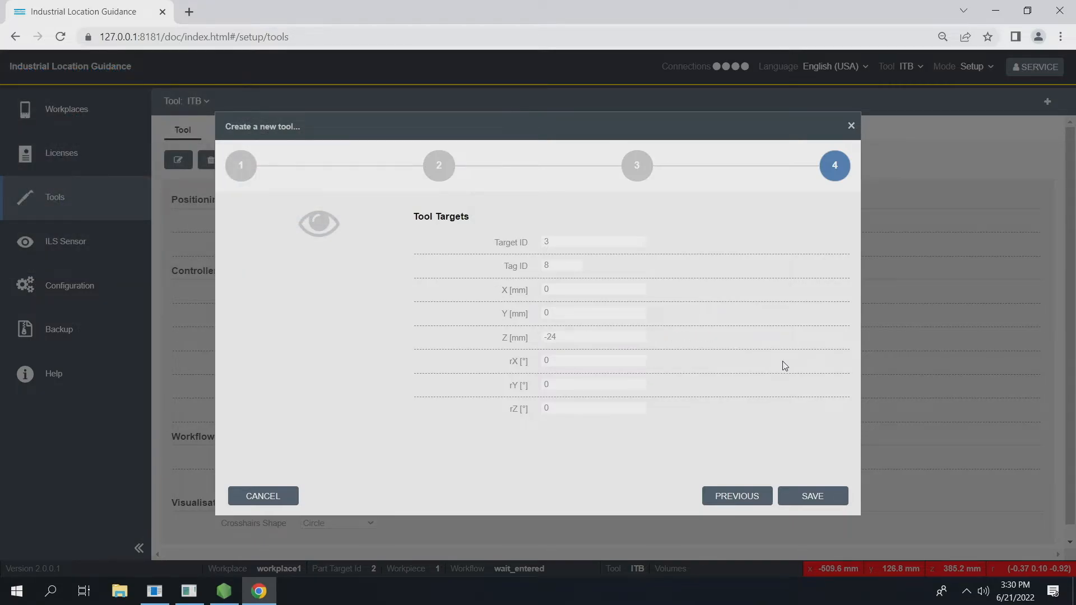
{"action": "mouse_move", "coordinate": [789, 471]}
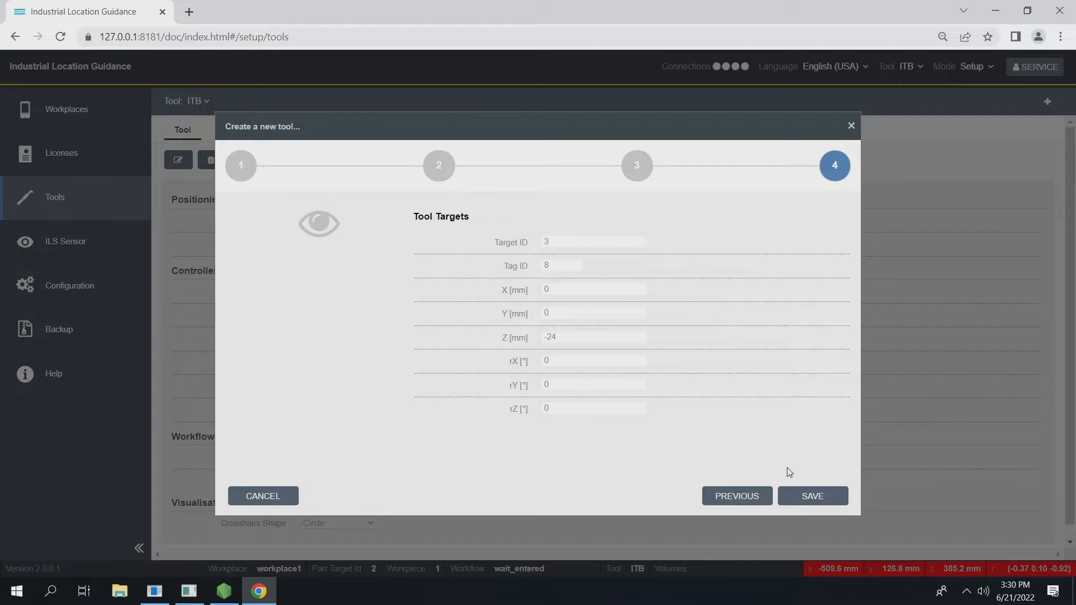
{"action": "left_click", "coordinate": [811, 495]}
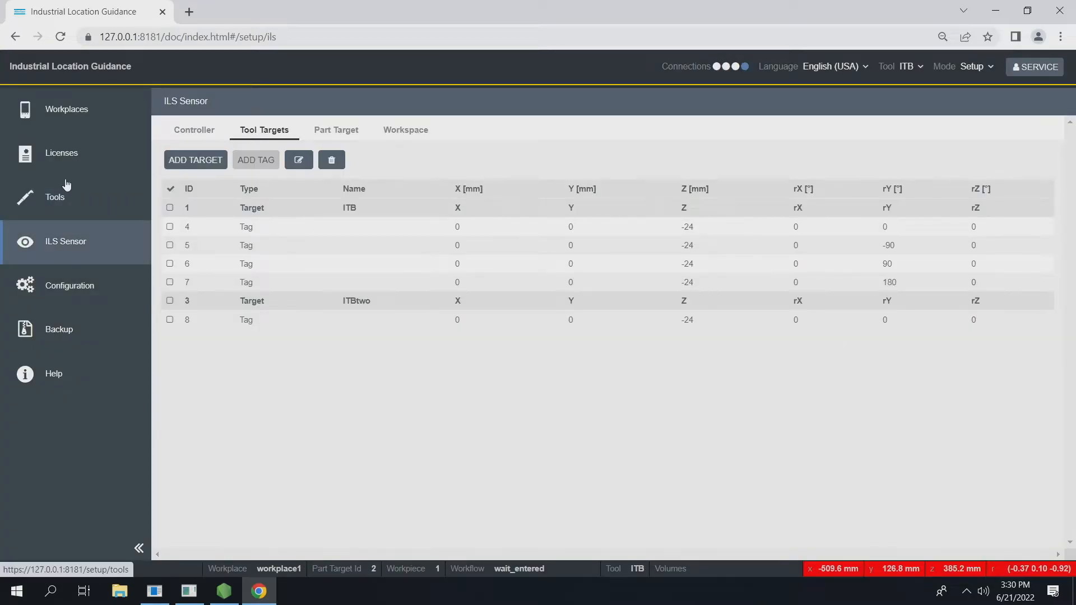
{"action": "mouse_move", "coordinate": [88, 250]}
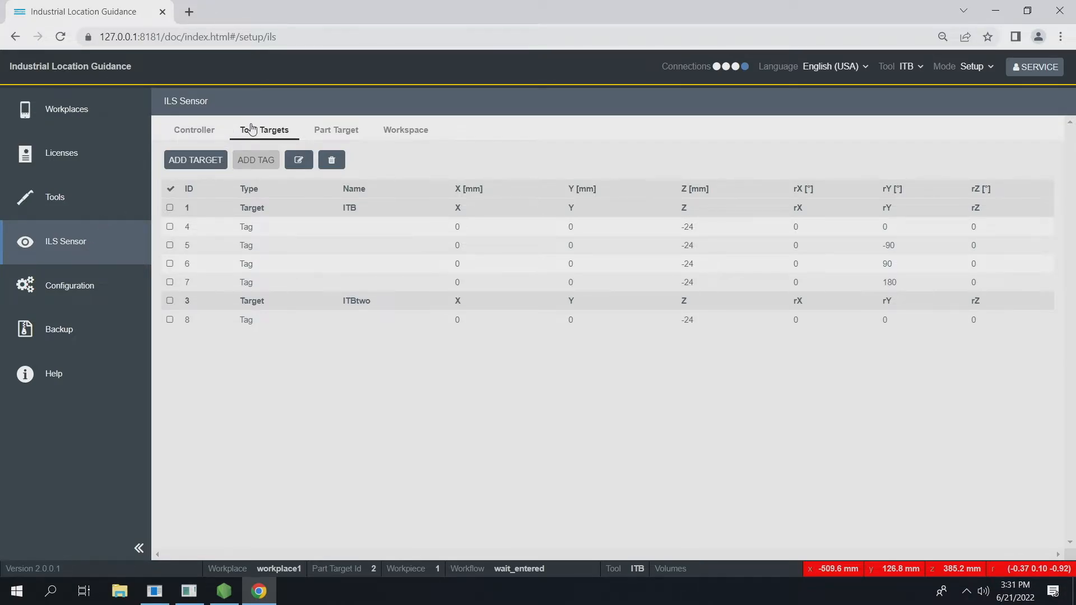
{"action": "mouse_move", "coordinate": [274, 304]}
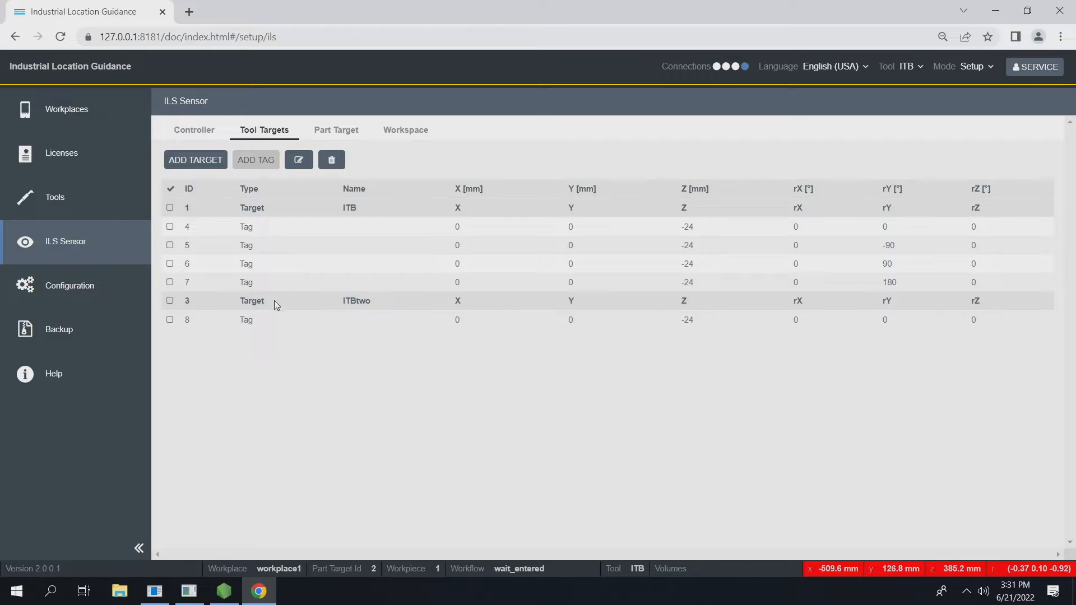
{"action": "mouse_move", "coordinate": [338, 303]}
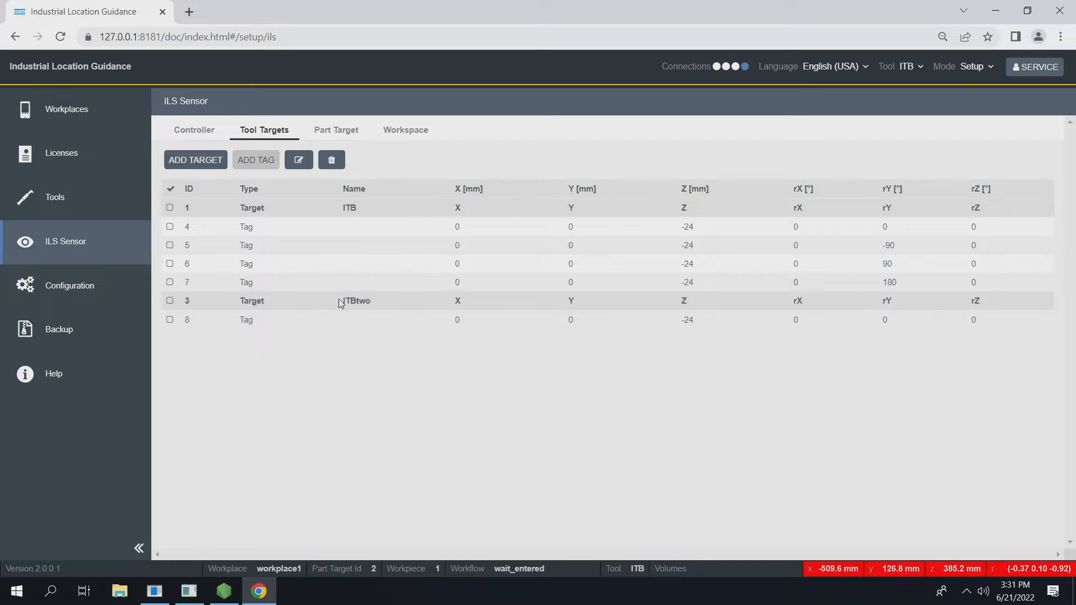
{"action": "mouse_move", "coordinate": [231, 325]}
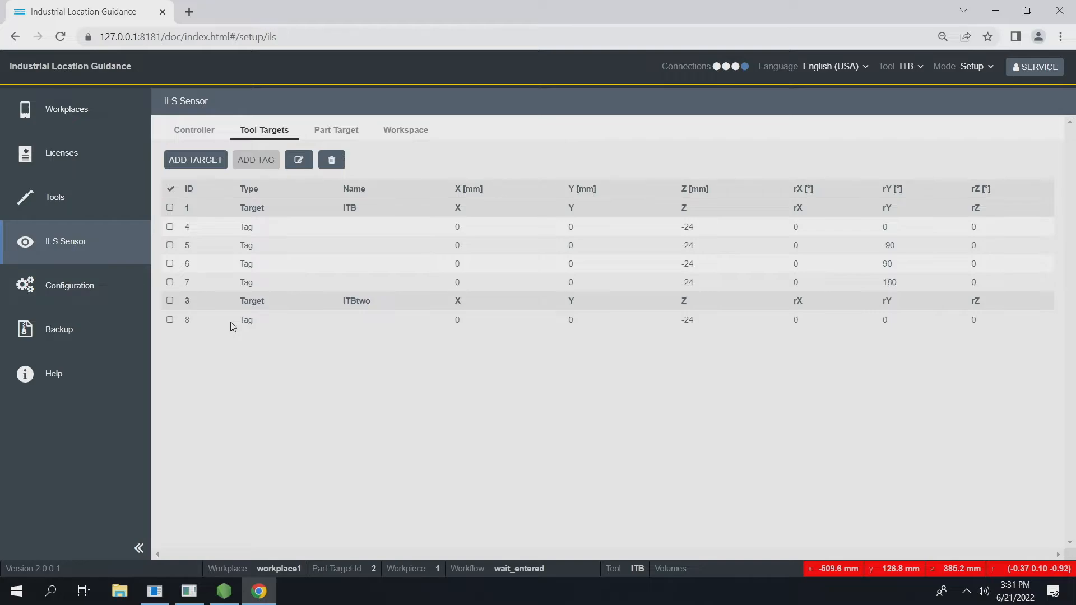
{"action": "mouse_move", "coordinate": [384, 299]}
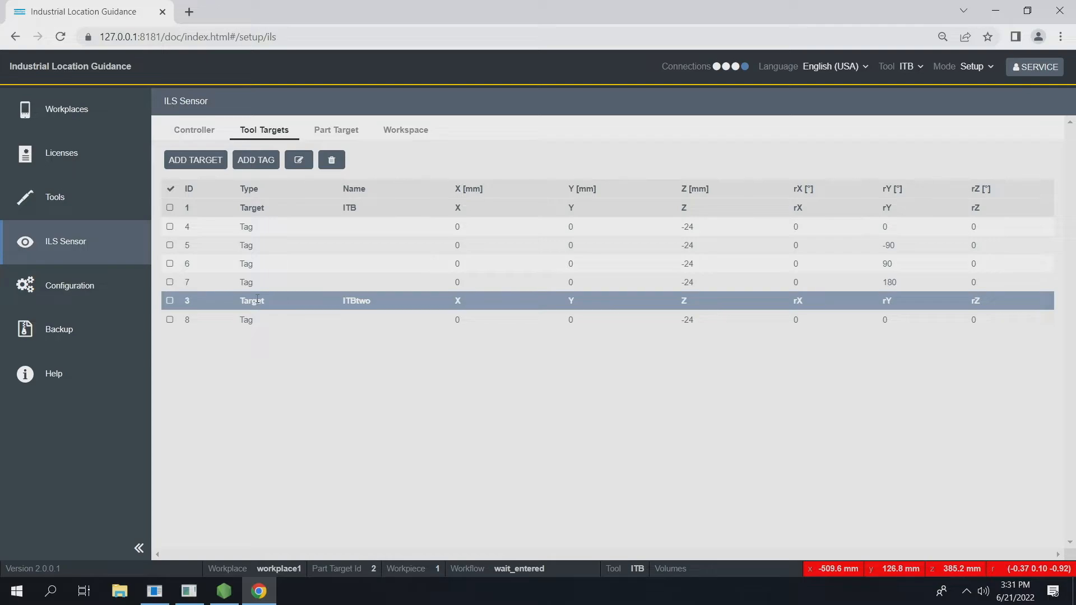
{"action": "mouse_move", "coordinate": [225, 266]}
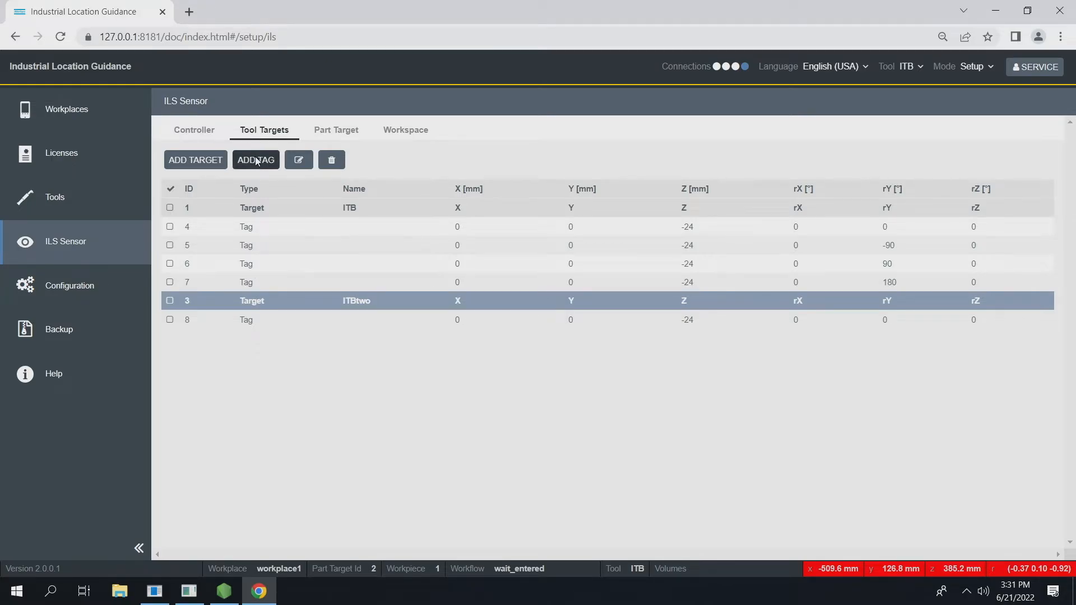
Add tags 9 and 10 to ITBtwo at Z -24 with rY -90 and 180
{"action": "left_click", "coordinate": [255, 159]}
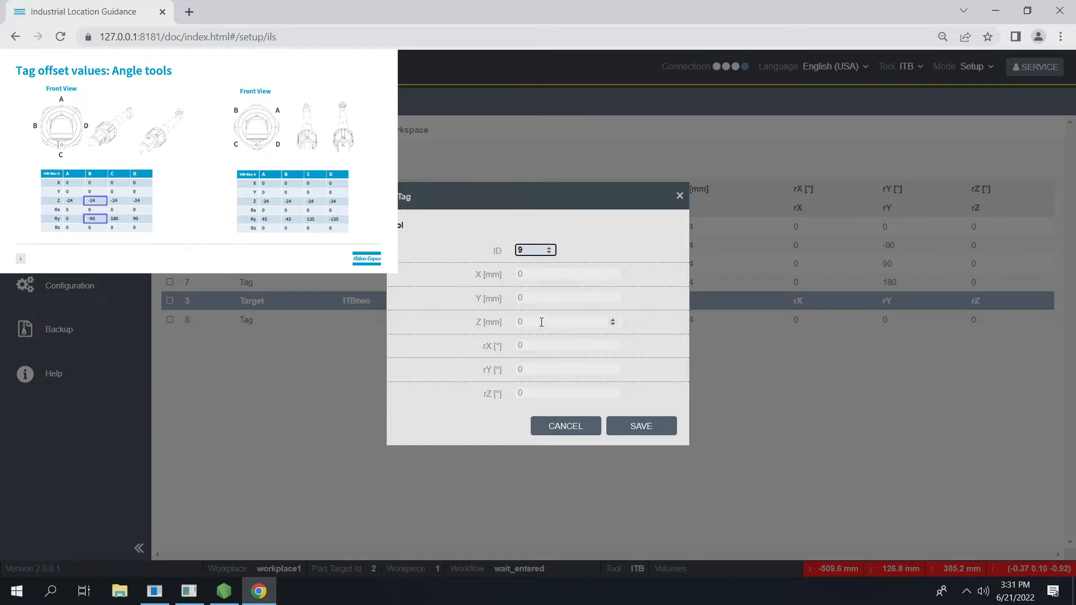
{"action": "type", "text": "-24"}
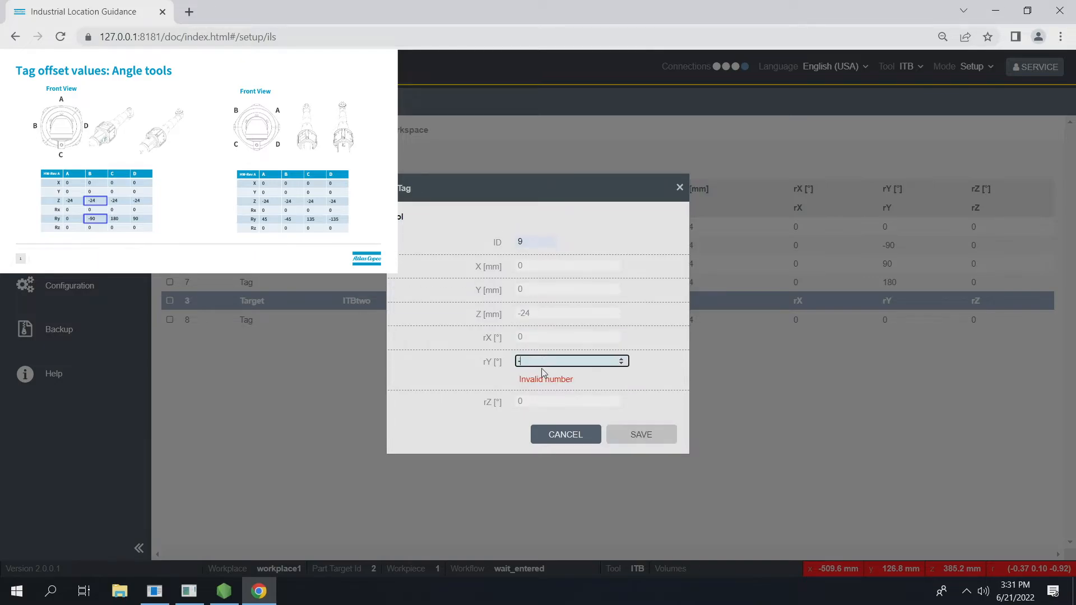
{"action": "type", "text": "-90"}
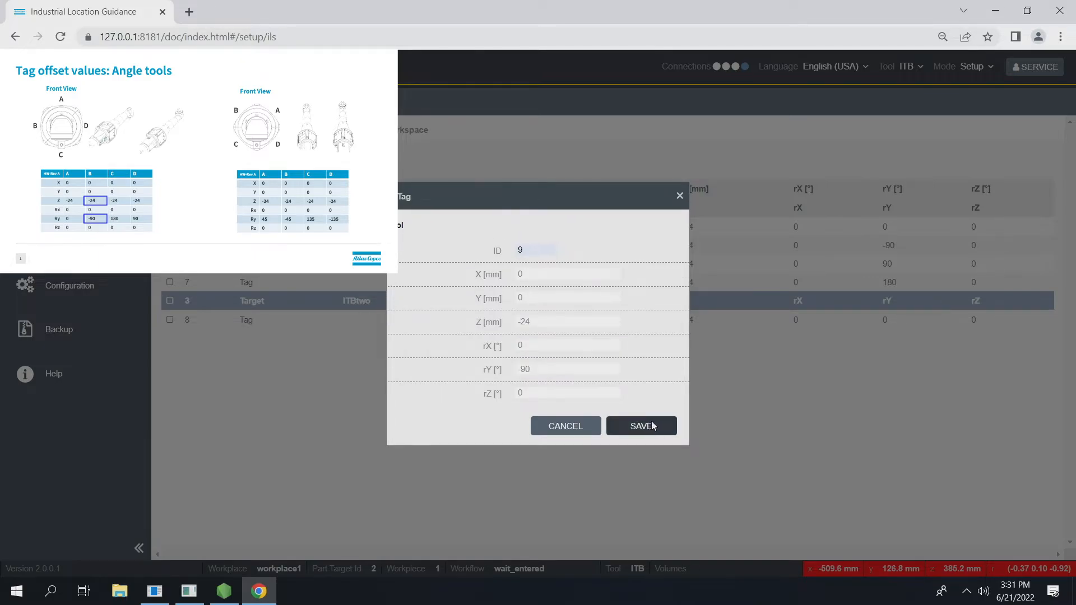
{"action": "left_click", "coordinate": [639, 426]}
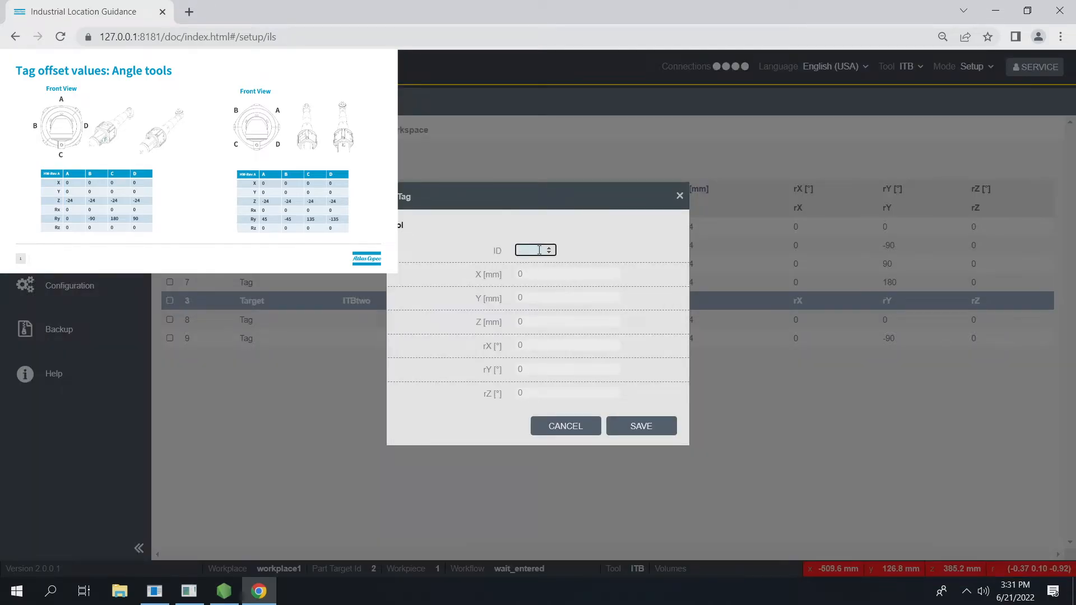
{"action": "type", "text": "10"}
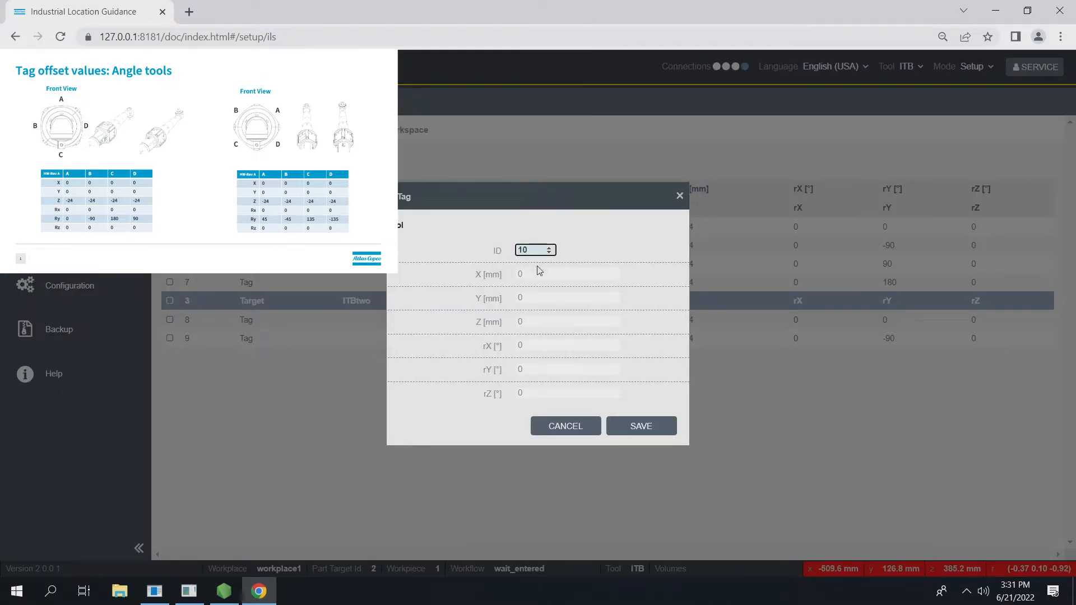
{"action": "left_click", "coordinate": [563, 345]}
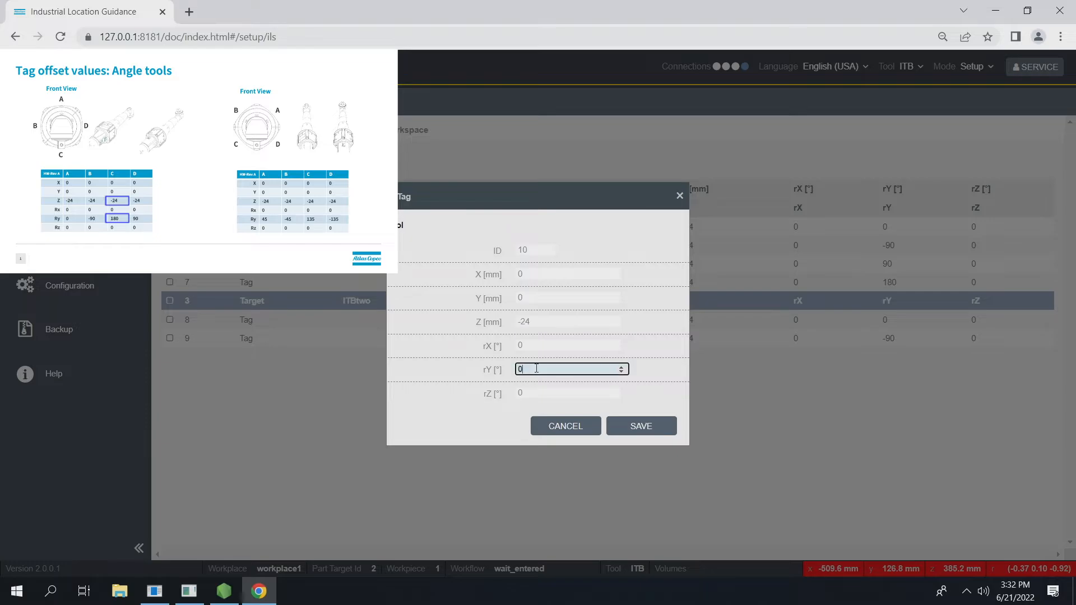
{"action": "type", "text": "18"}
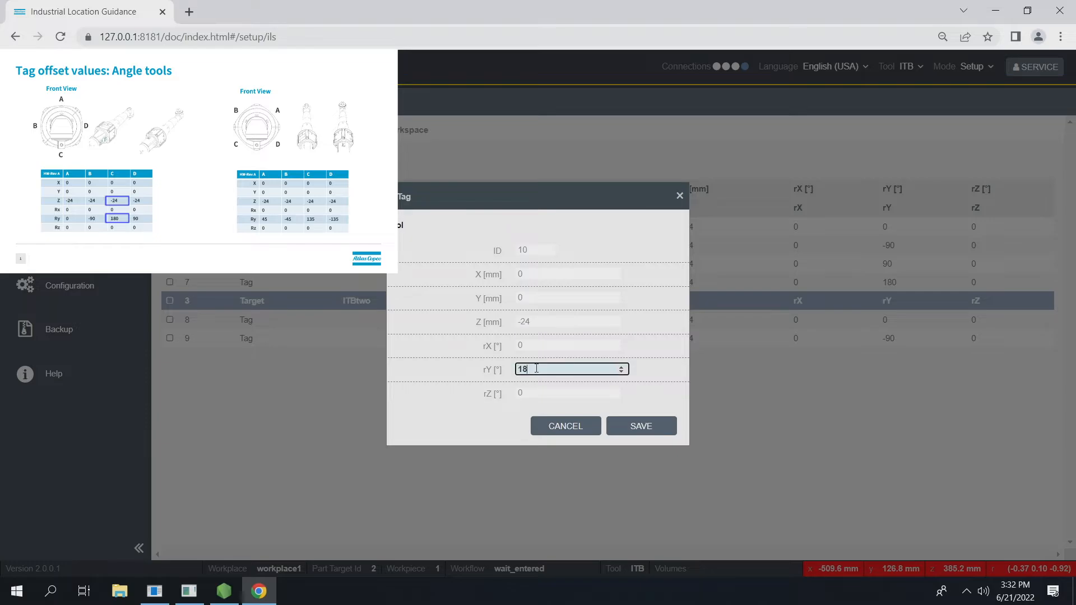
{"action": "left_click", "coordinate": [639, 426]}
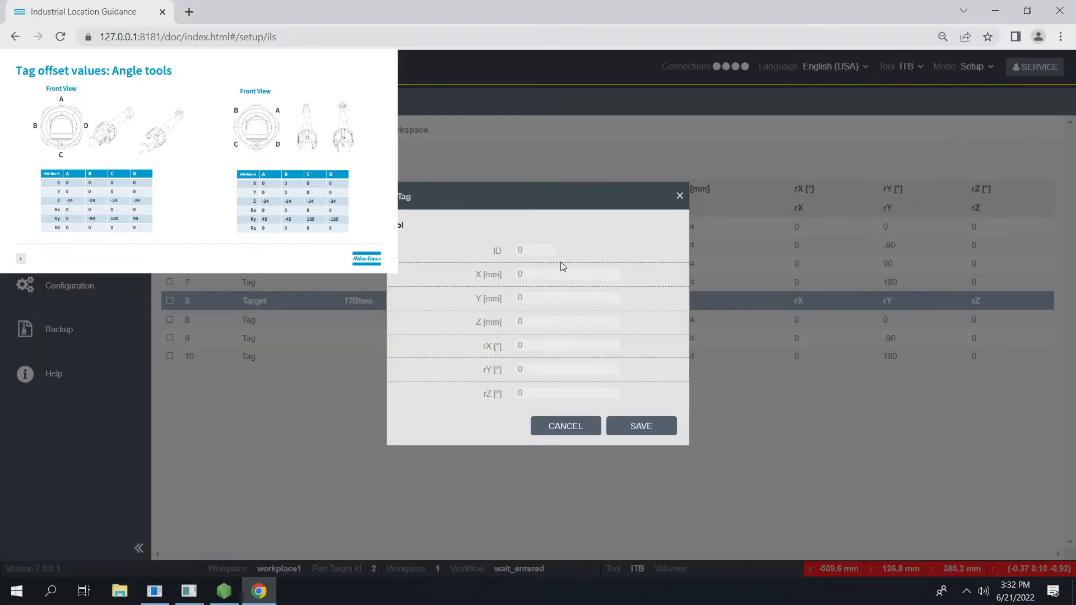
Add tag 11 with Z -24 and rY 90, and save it
{"action": "left_click", "coordinate": [535, 250]}
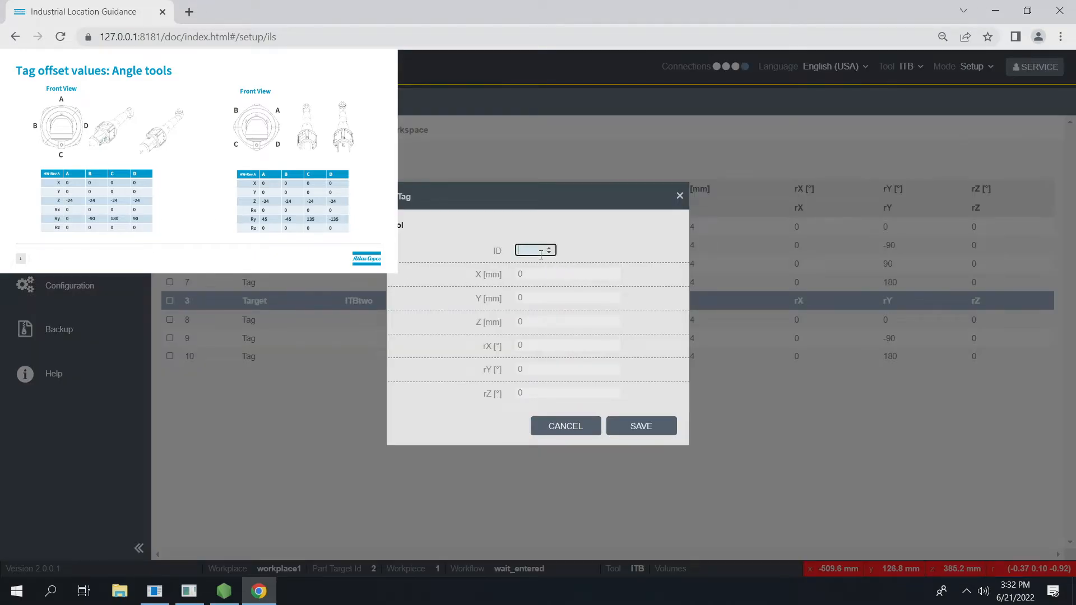
{"action": "type", "text": "11"}
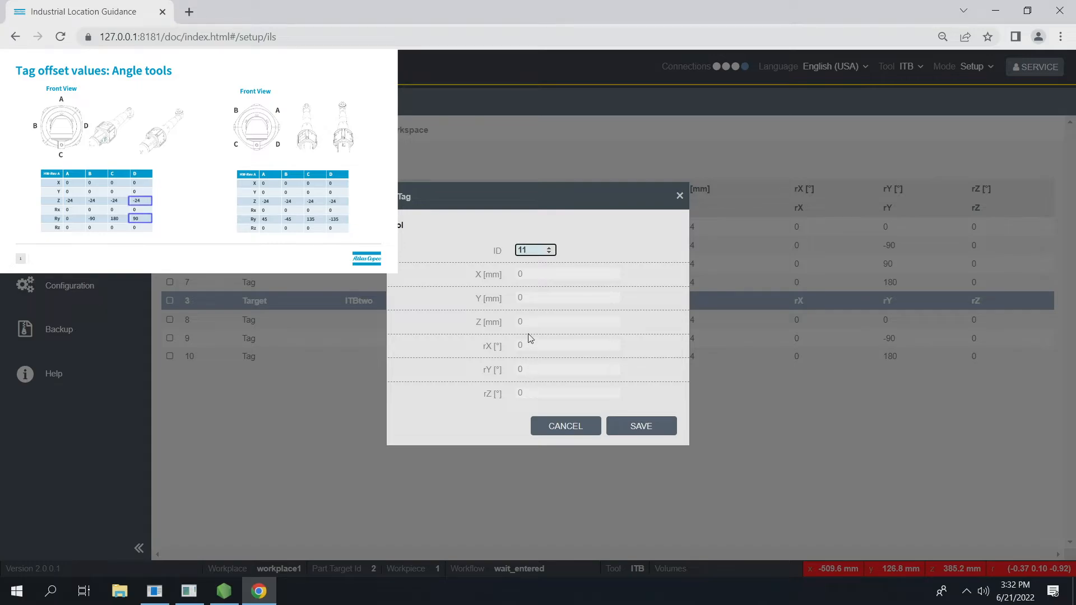
{"action": "left_click", "coordinate": [569, 321]}
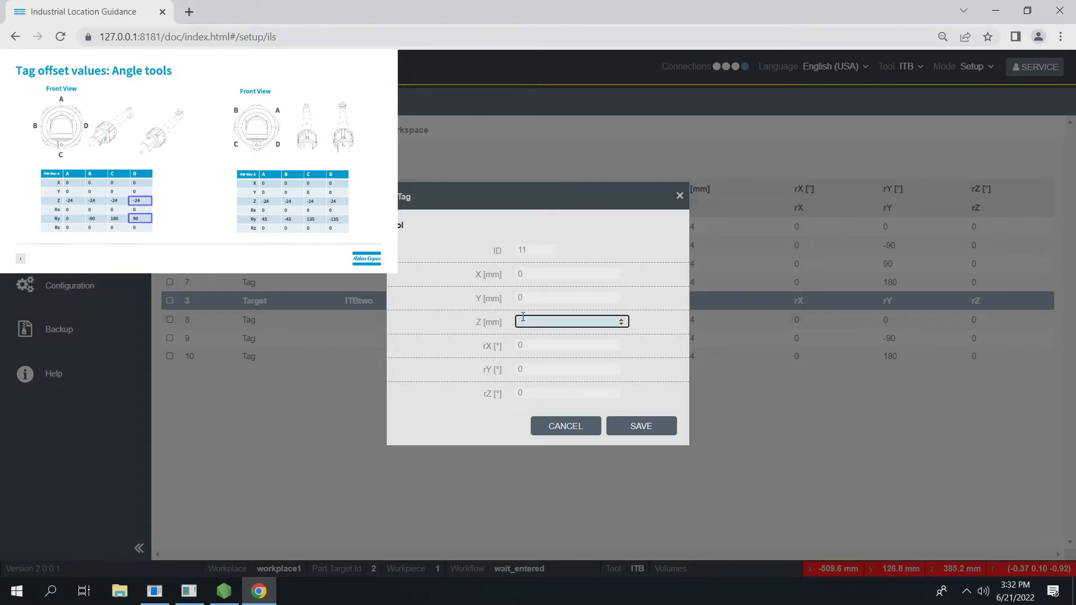
{"action": "type", "text": "-24"}
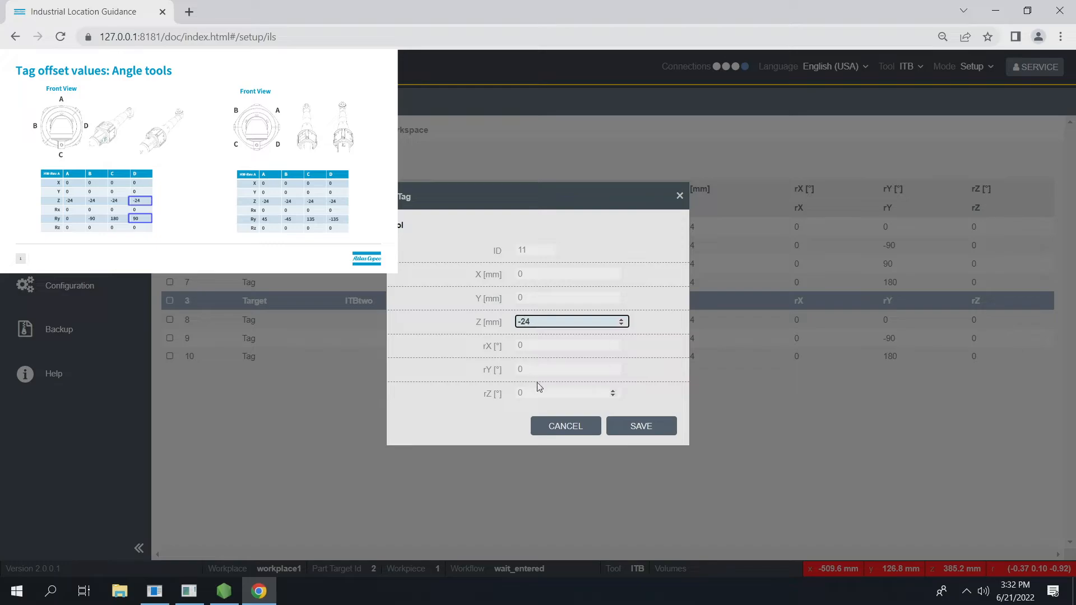
{"action": "left_click", "coordinate": [570, 369]}
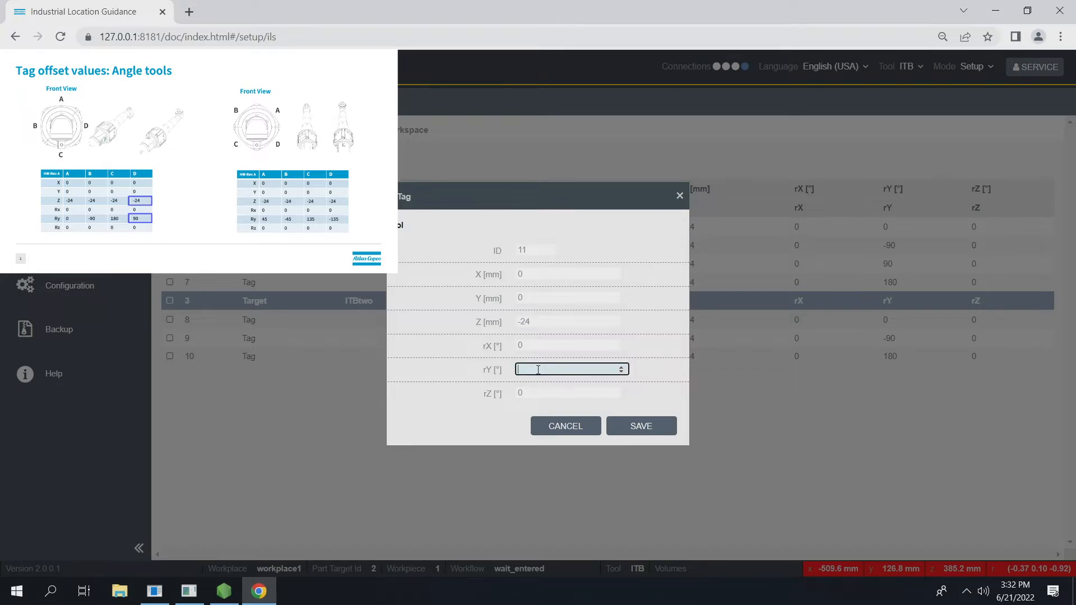
{"action": "type", "text": "90"}
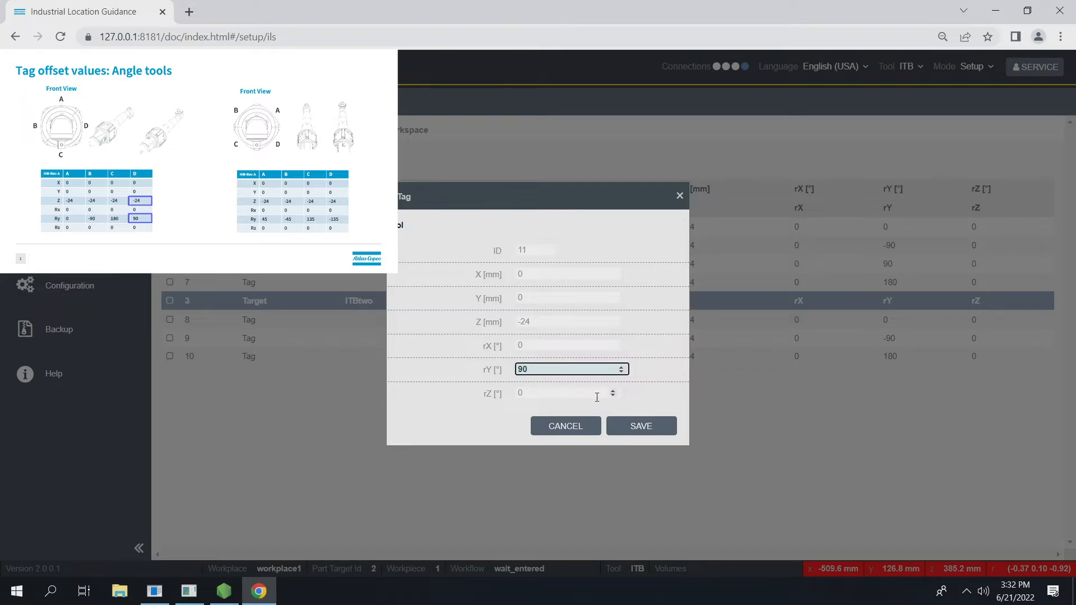
{"action": "left_click", "coordinate": [639, 425]}
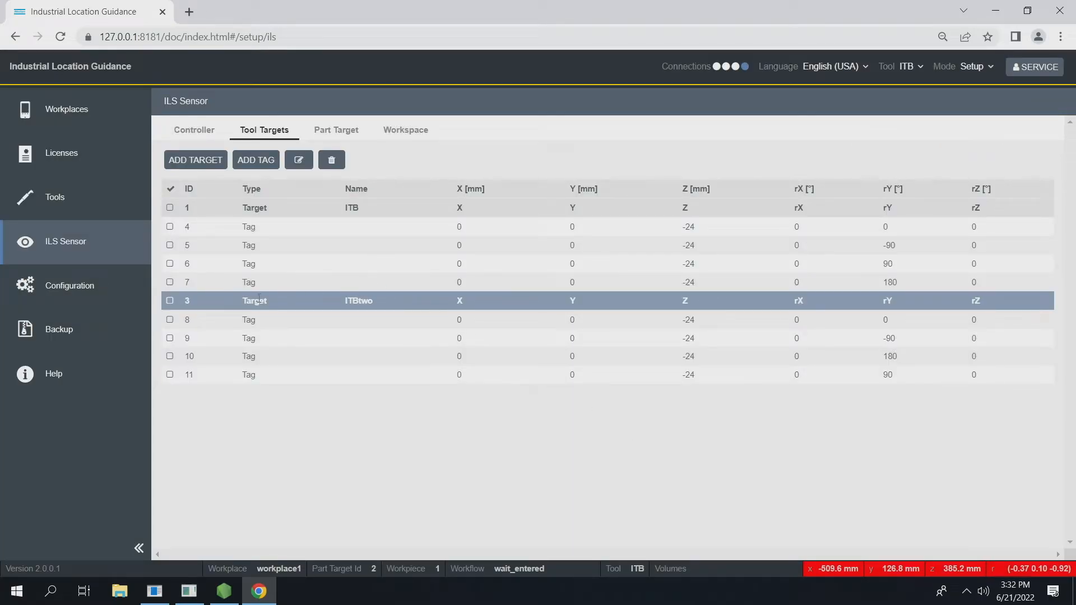
{"action": "mouse_move", "coordinate": [235, 374]}
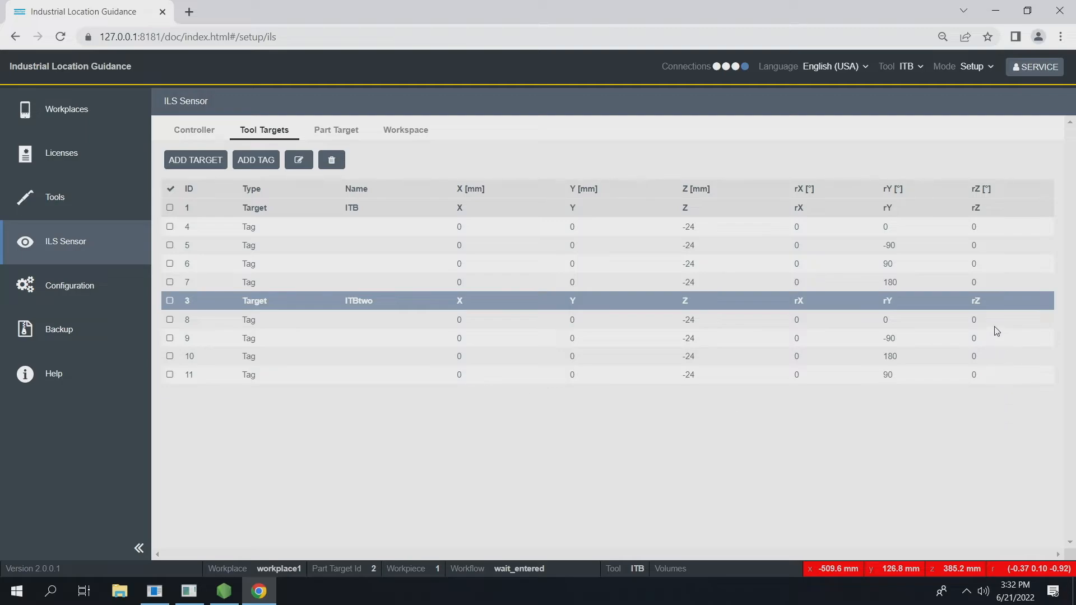
{"action": "mouse_move", "coordinate": [236, 299]}
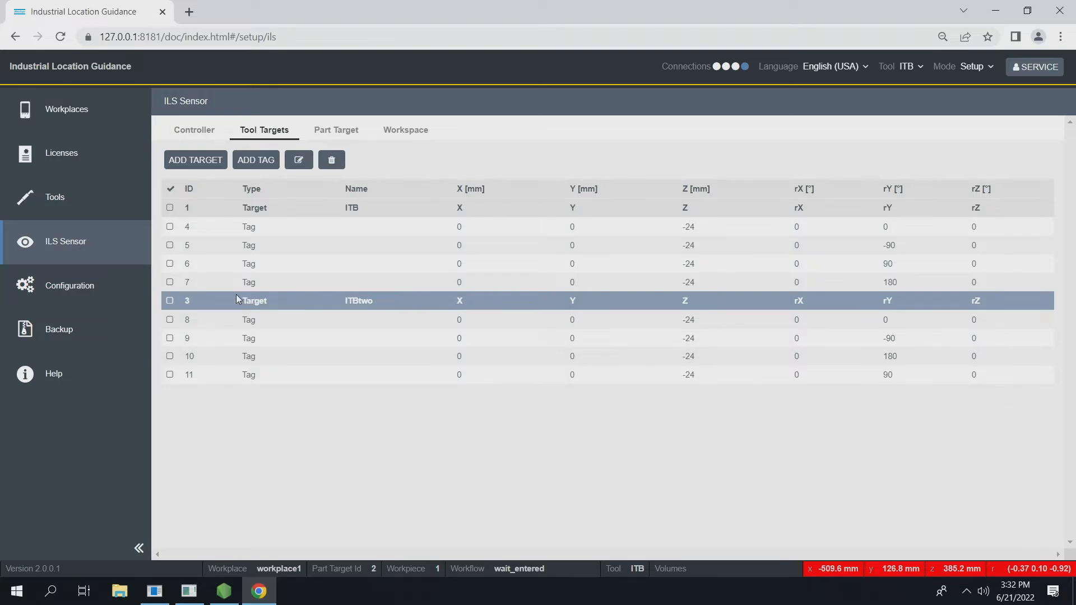
{"action": "mouse_move", "coordinate": [113, 192]}
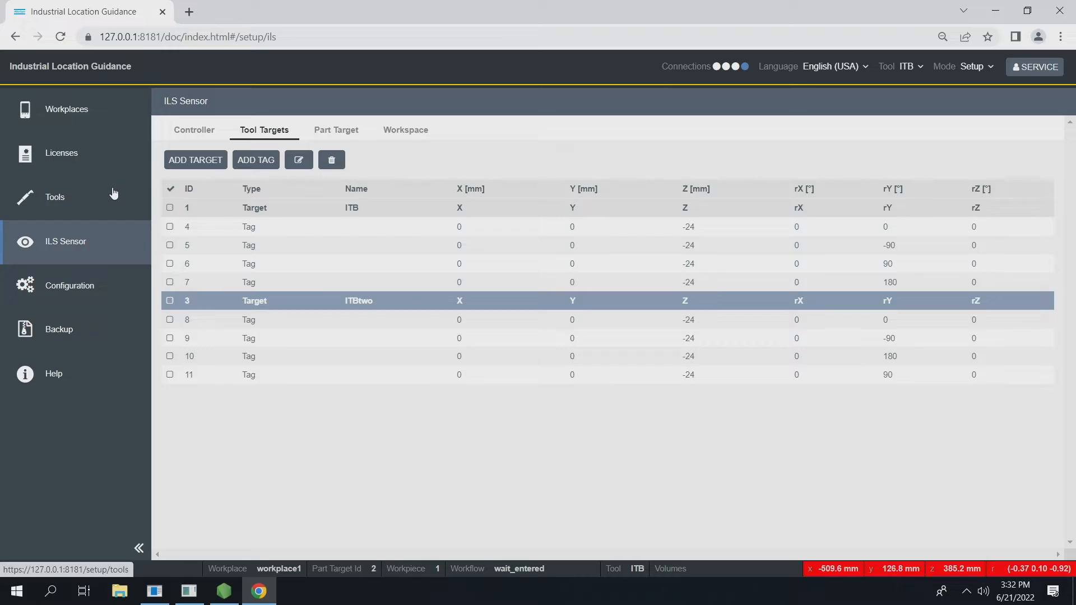
{"action": "mouse_move", "coordinate": [86, 200]}
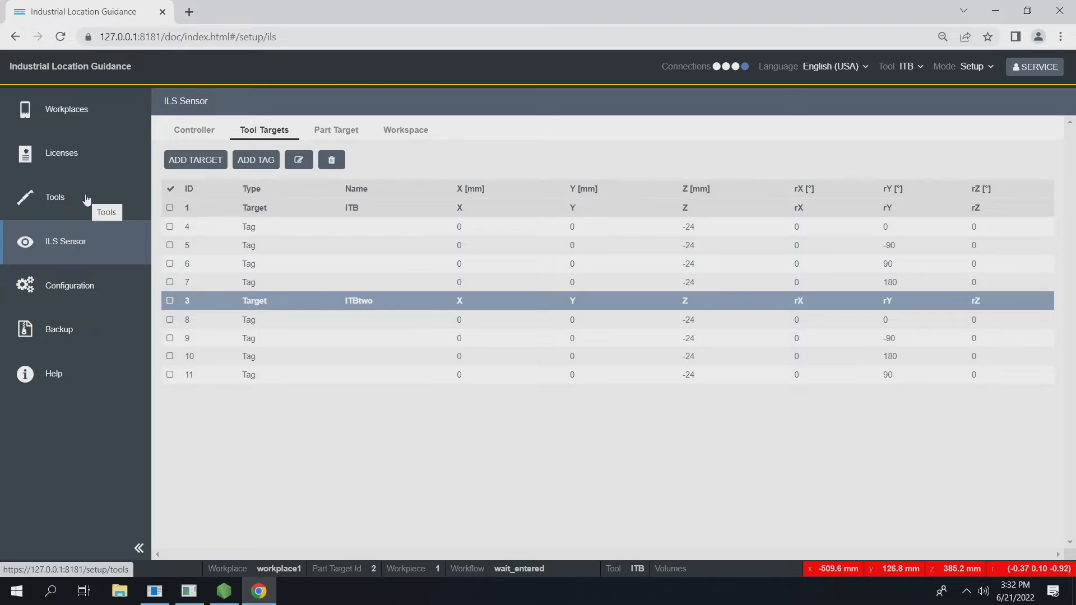
Return to the Tools page showing tool ITB's settings
{"action": "left_click", "coordinate": [55, 197]}
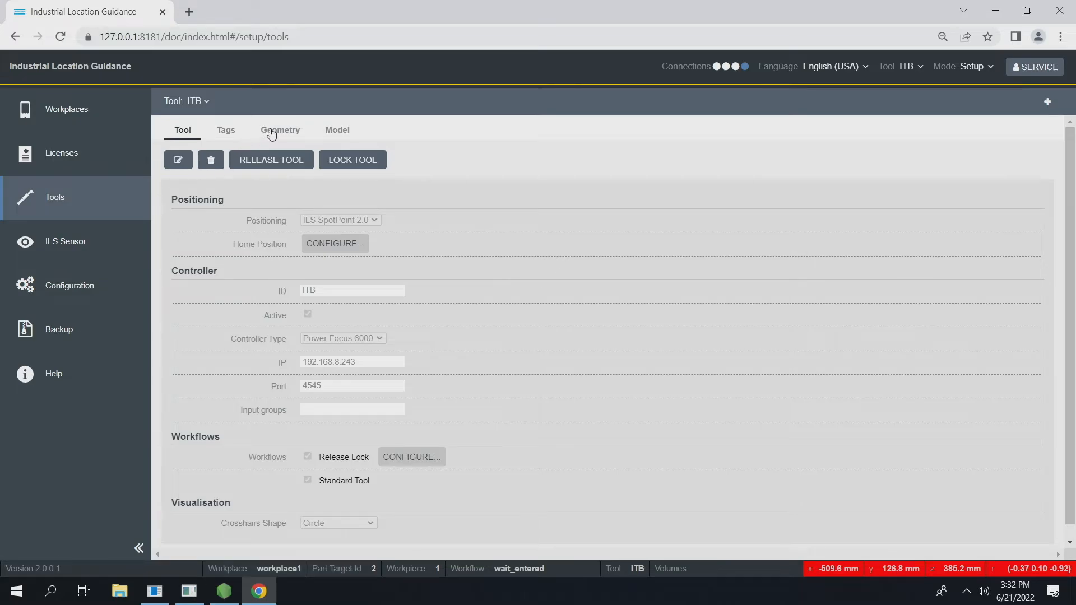
Show ITB's Geometry tab listing its fixed tag segments
{"action": "left_click", "coordinate": [279, 129]}
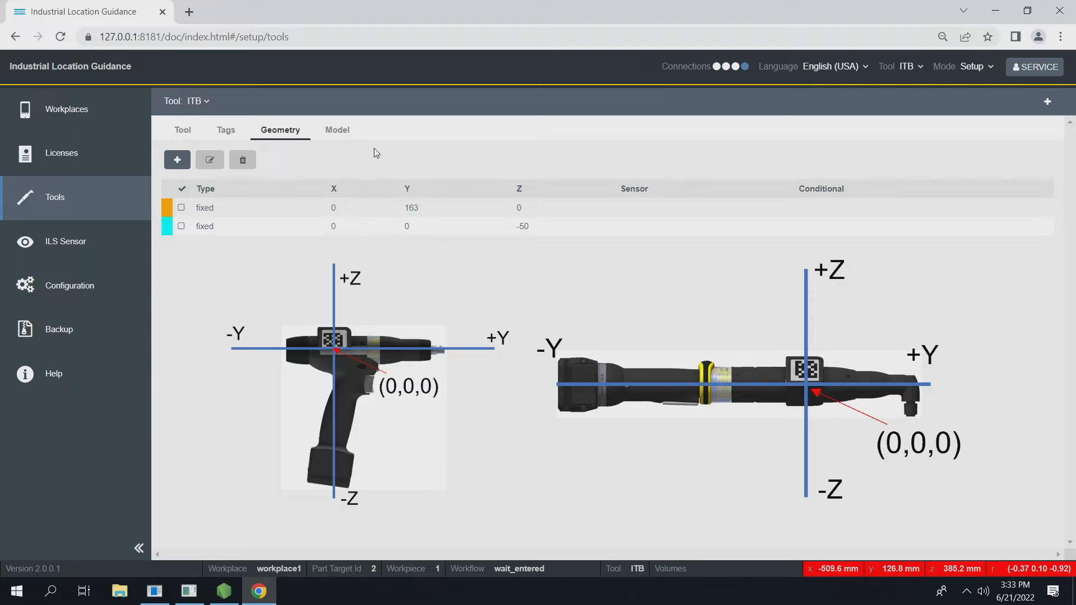
{"action": "mouse_move", "coordinate": [176, 165]}
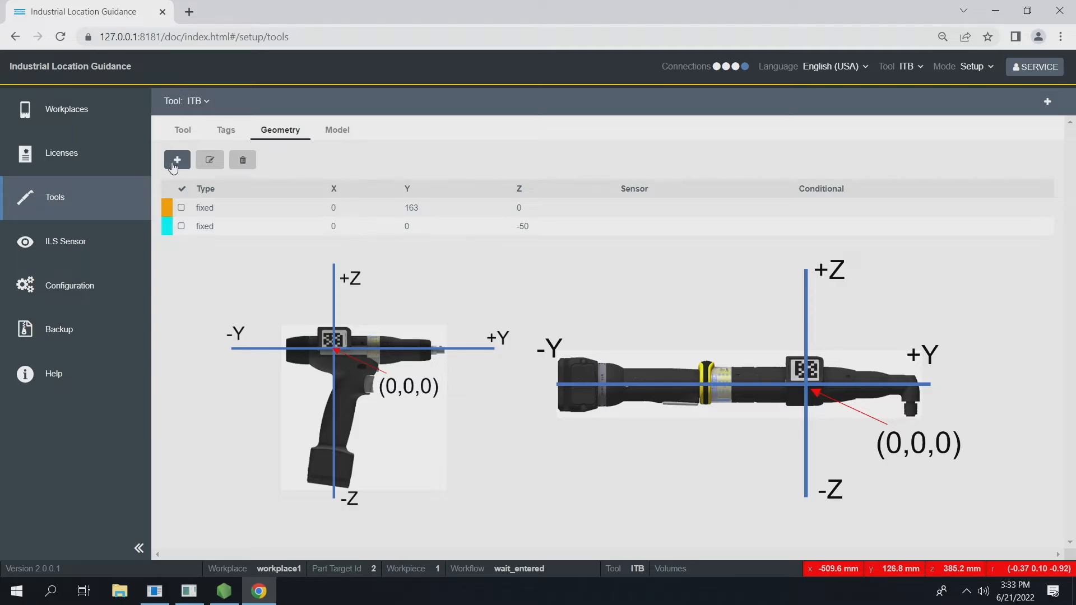
Start a new fixed geometry segment with Z offset -50 and colour yellow
{"action": "left_click", "coordinate": [177, 159]}
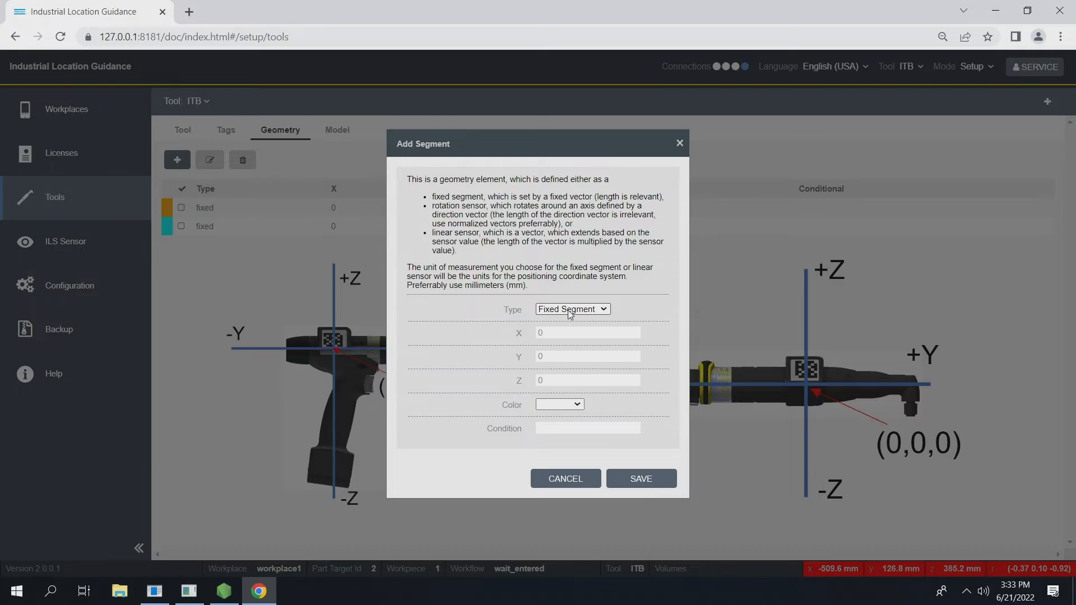
{"action": "mouse_move", "coordinate": [560, 391]}
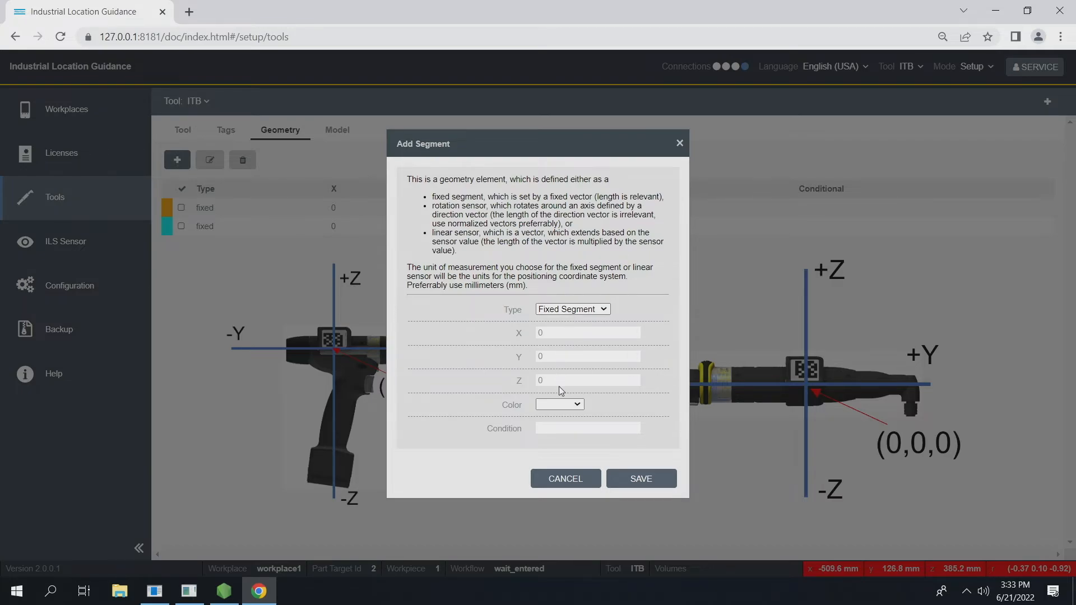
{"action": "left_click", "coordinate": [586, 380]}
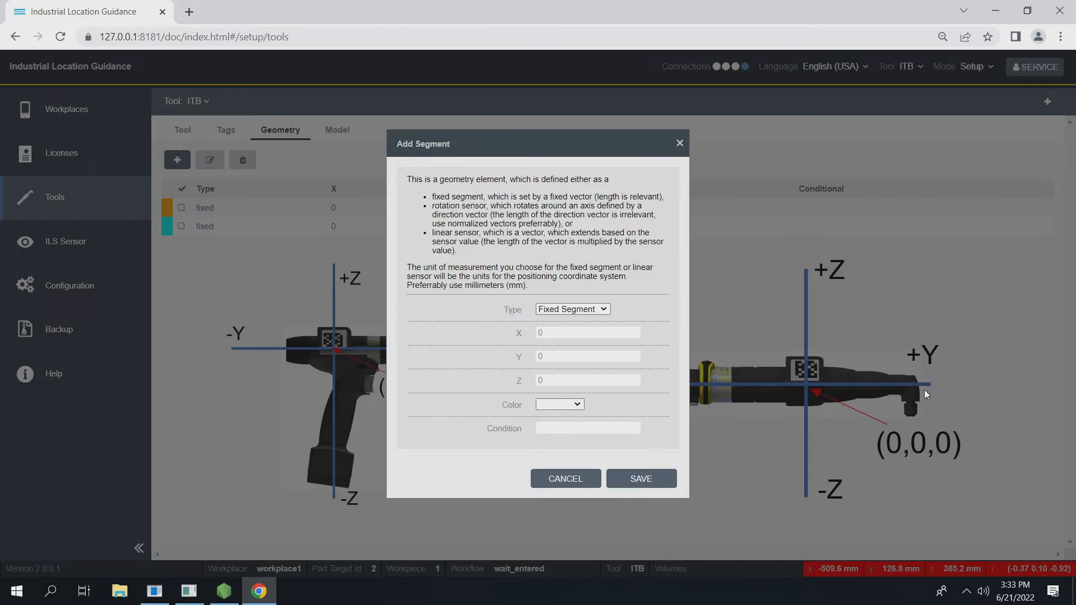
{"action": "mouse_move", "coordinate": [911, 488]}
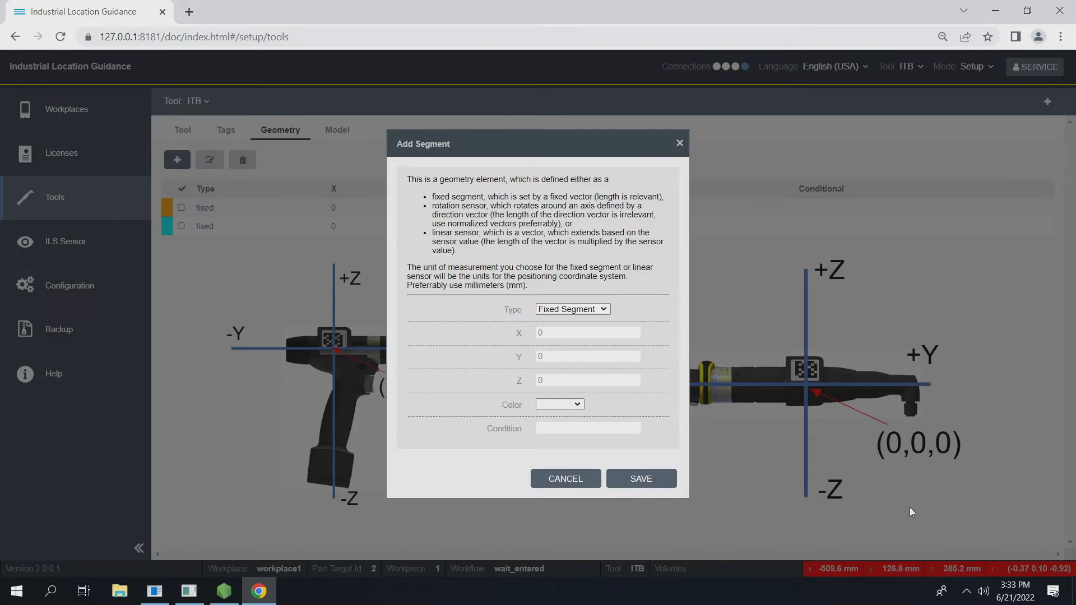
{"action": "mouse_move", "coordinate": [919, 386]}
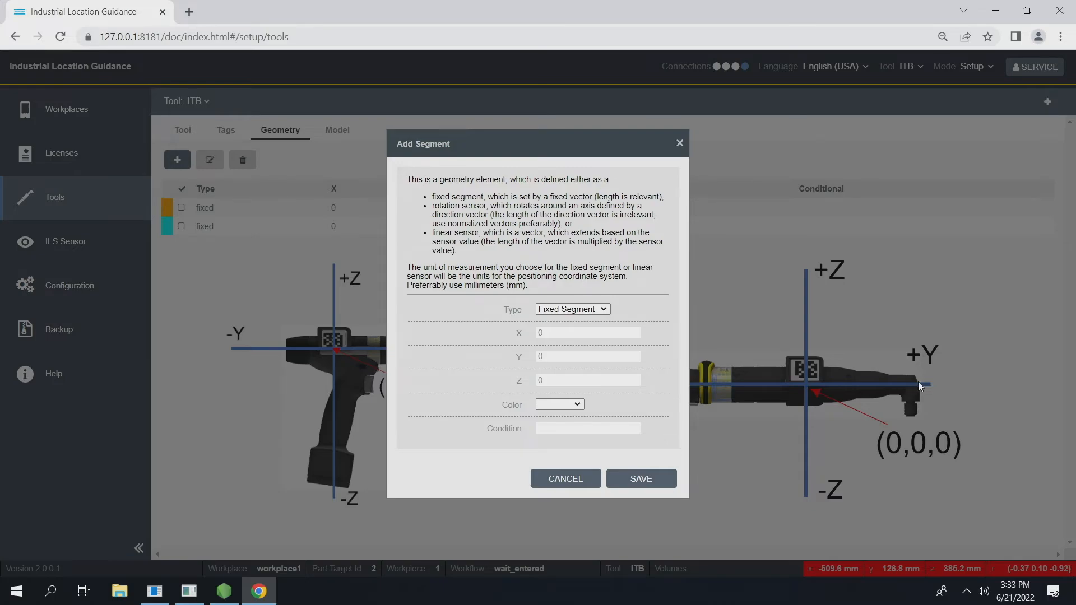
{"action": "mouse_move", "coordinate": [907, 471]}
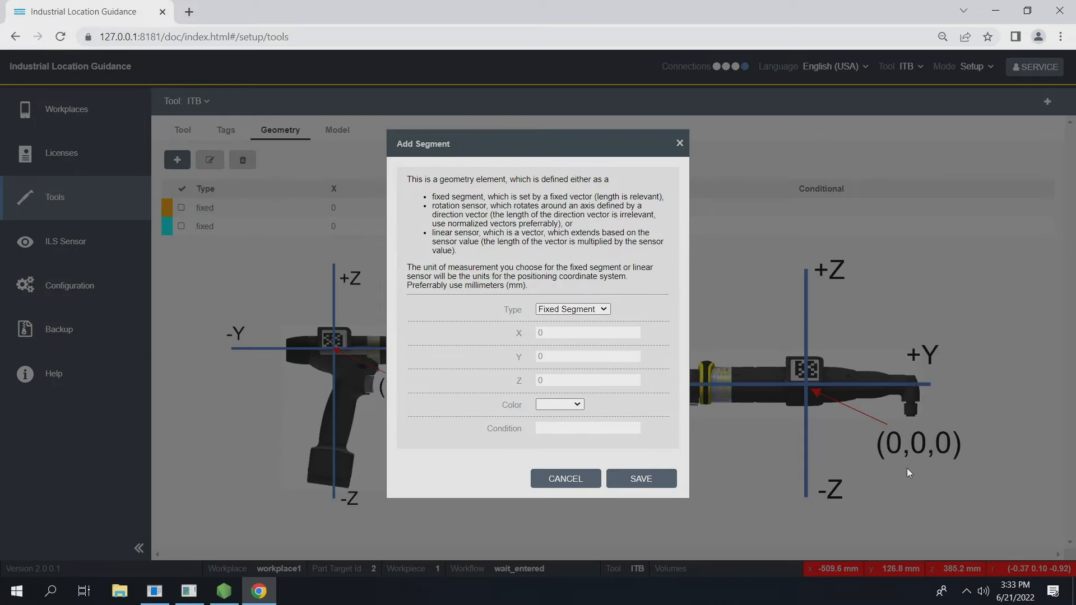
{"action": "mouse_move", "coordinate": [528, 370]}
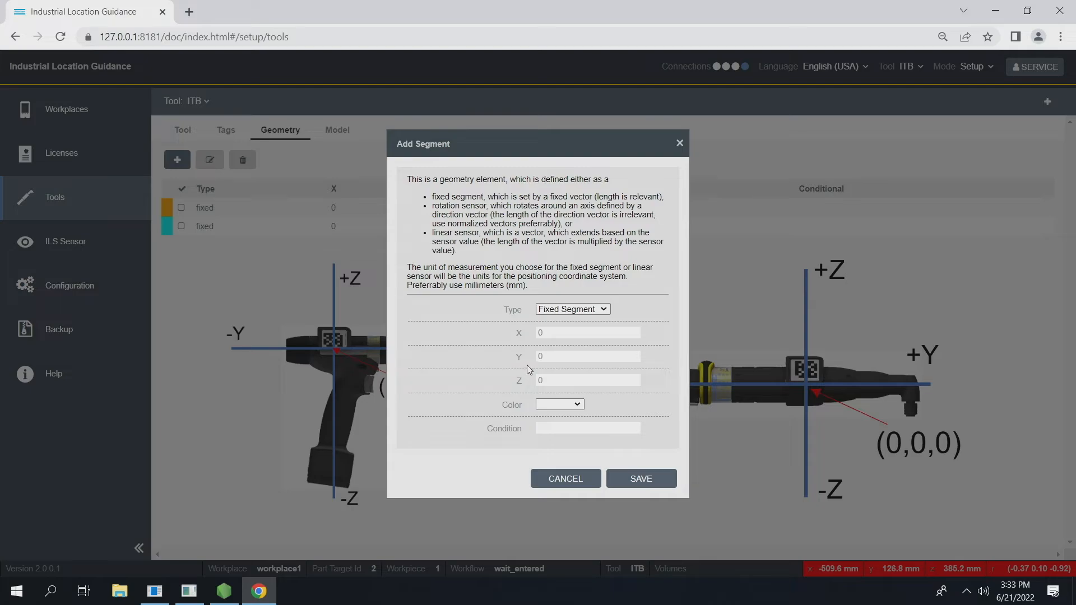
{"action": "left_click", "coordinate": [587, 380]}
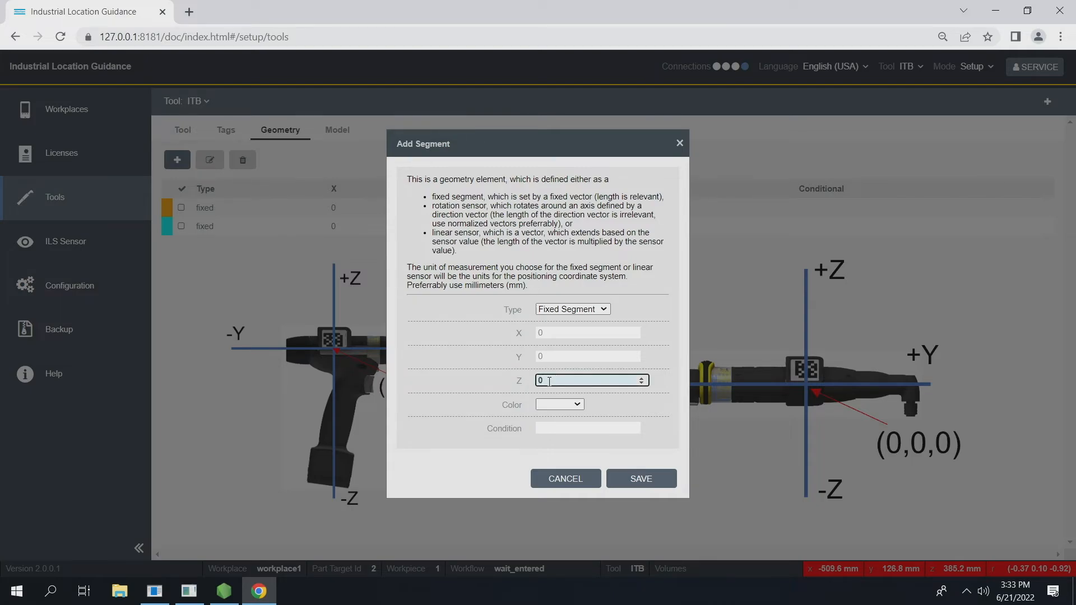
{"action": "type", "text": "-50"}
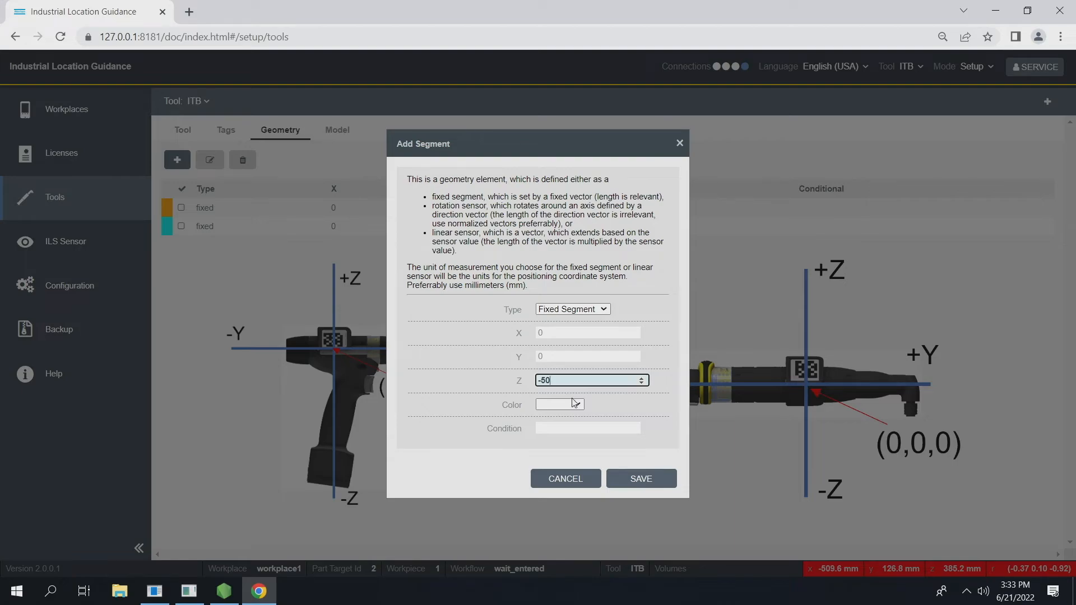
{"action": "left_click", "coordinate": [558, 403]}
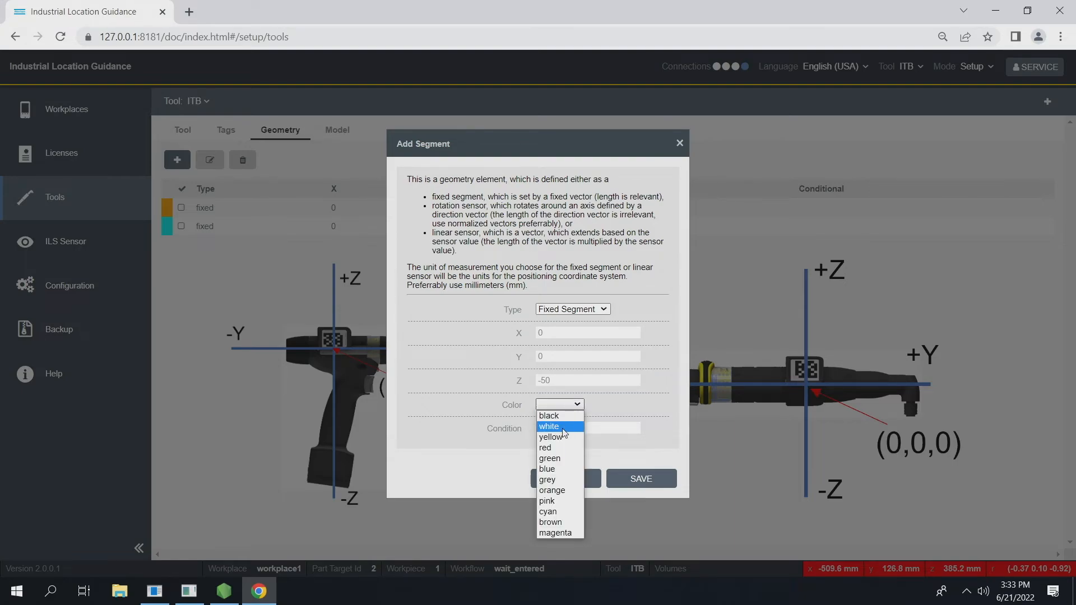
{"action": "mouse_move", "coordinate": [546, 501]}
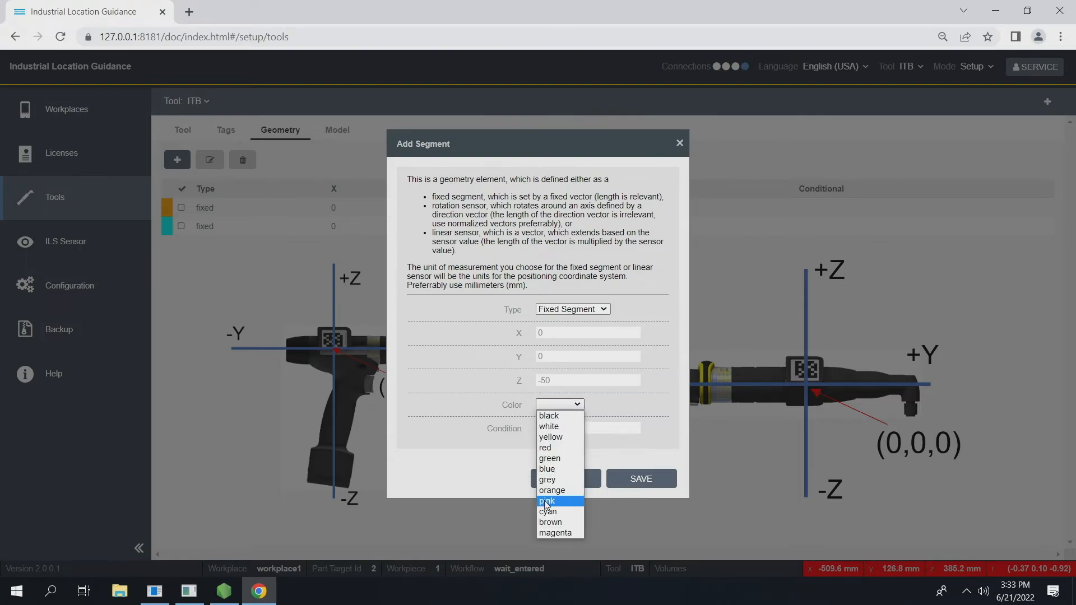
{"action": "mouse_move", "coordinate": [547, 479]}
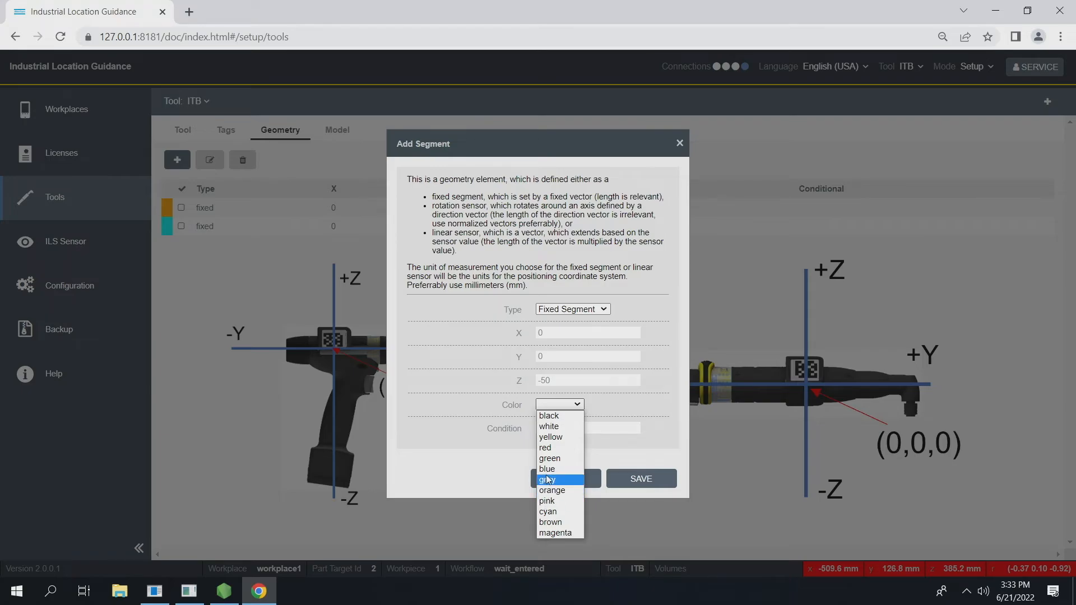
{"action": "mouse_move", "coordinate": [550, 437]}
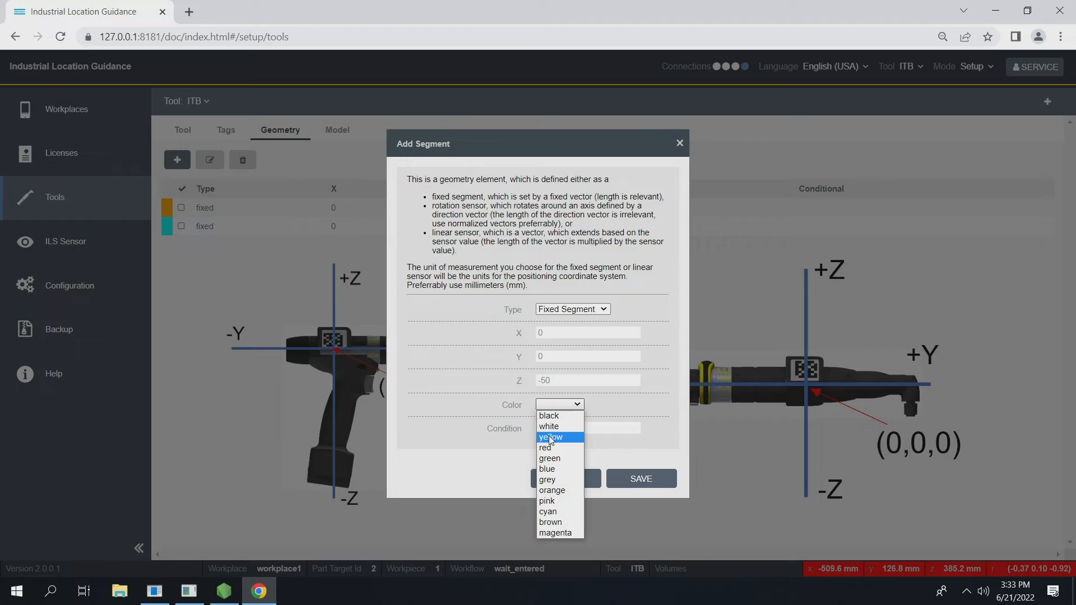
{"action": "left_click", "coordinate": [550, 437]}
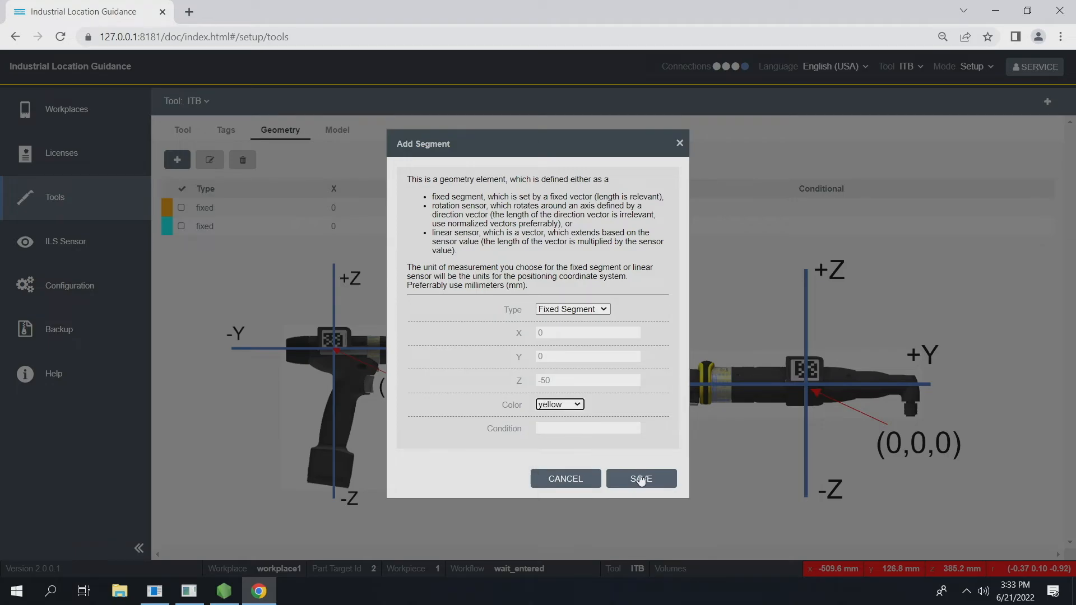
Save the yellow -50 mm segment and go to the ILS Sensor settings
{"action": "left_click", "coordinate": [640, 478]}
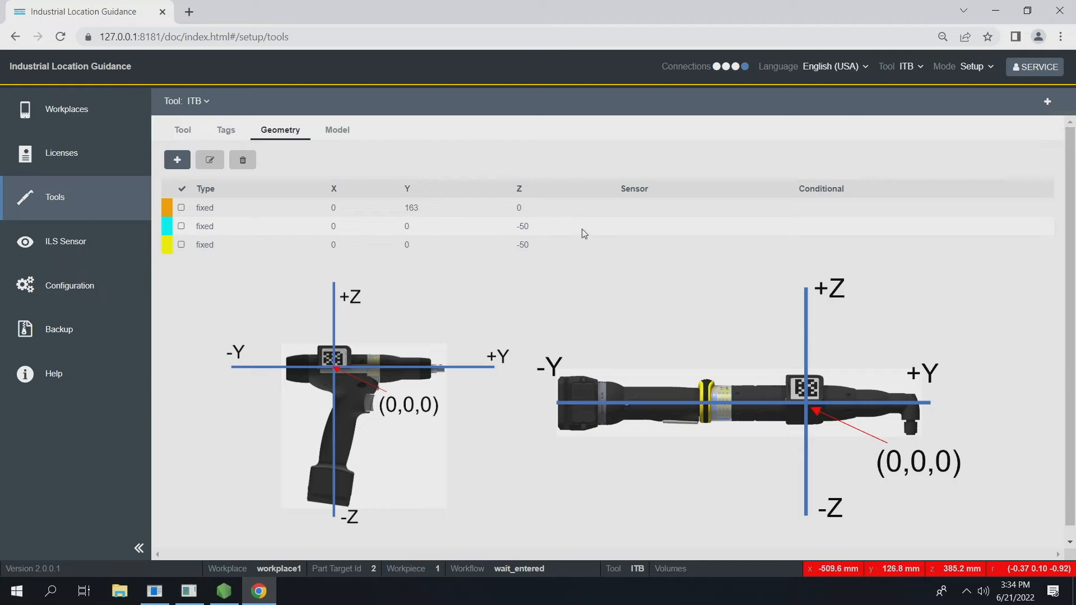
{"action": "mouse_move", "coordinate": [218, 236]}
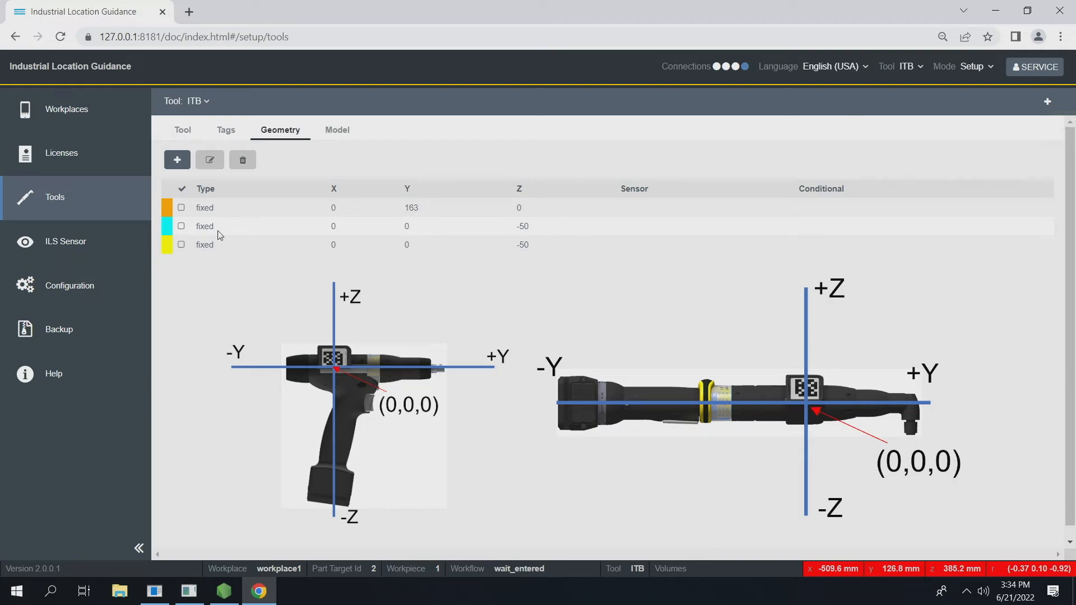
{"action": "left_click", "coordinate": [65, 242]}
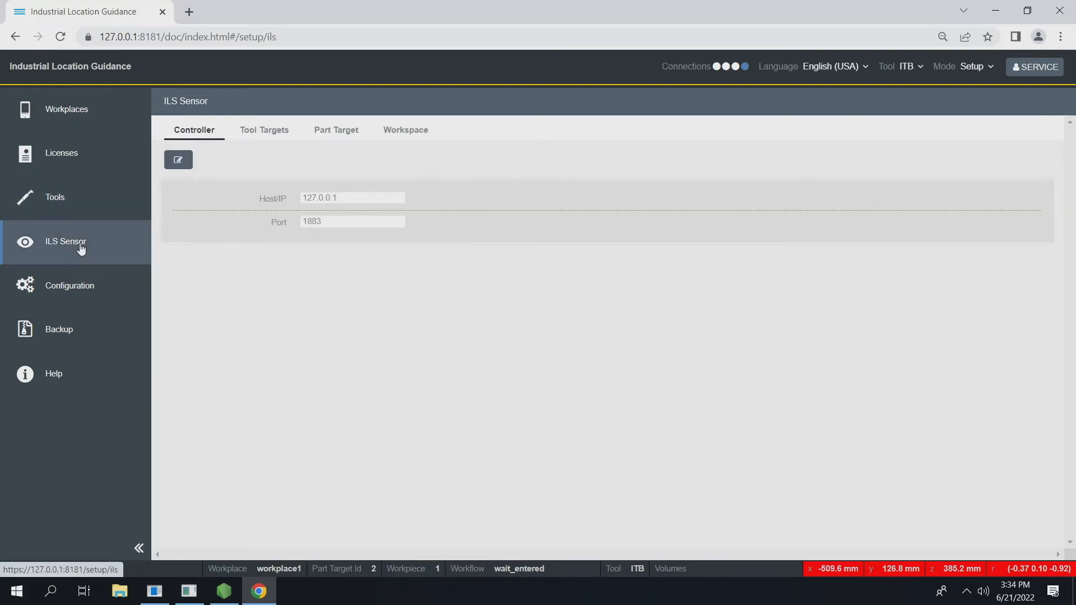
{"action": "mouse_move", "coordinate": [325, 155]}
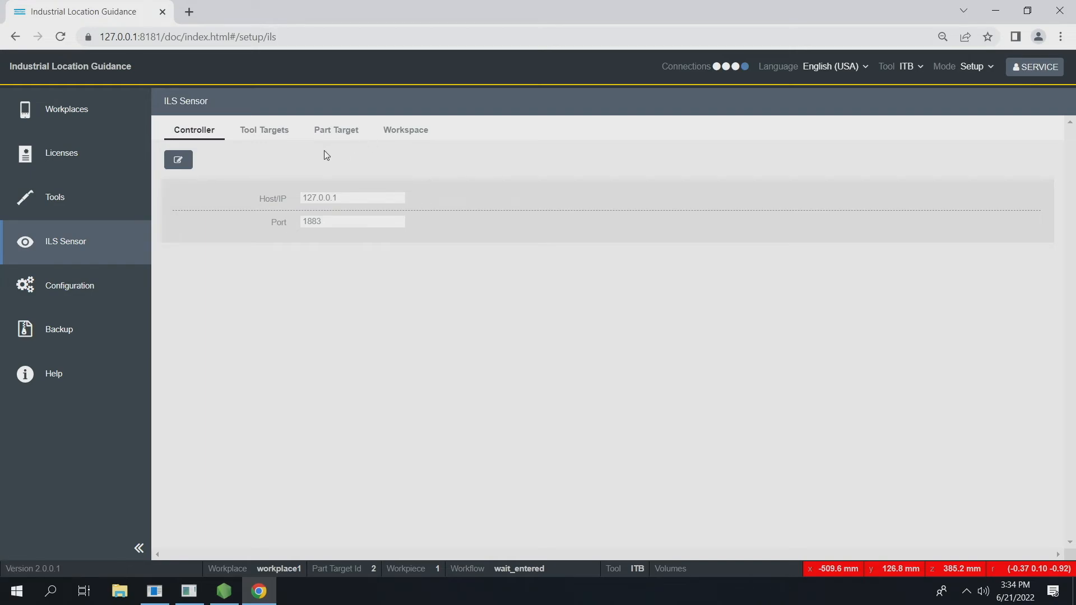
On the Part Target tab, add and save target ID 4 named 'Seat'
{"action": "left_click", "coordinate": [336, 130]}
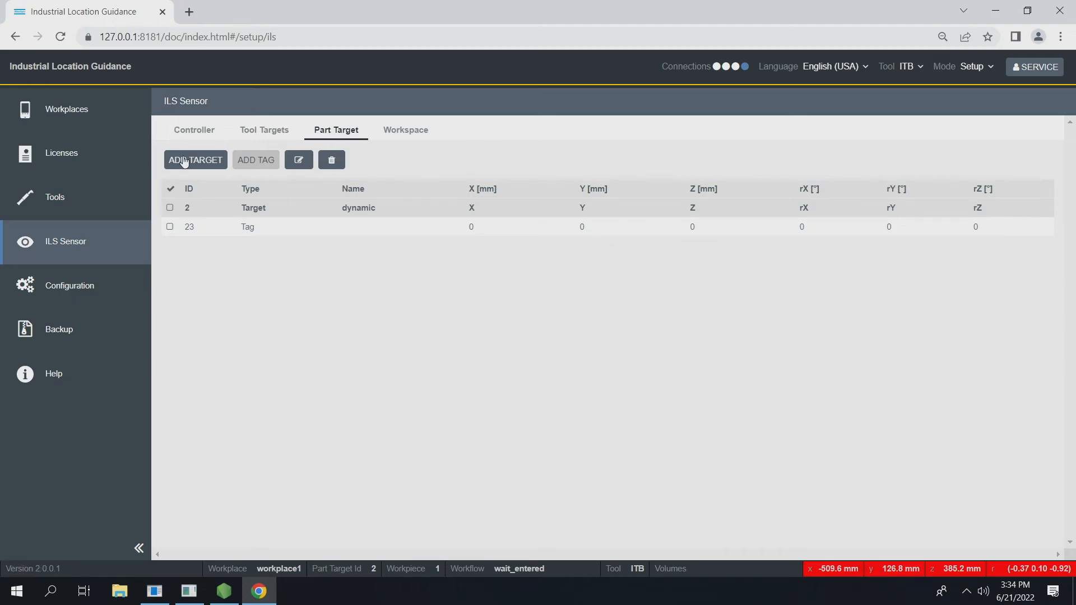
{"action": "left_click", "coordinate": [195, 160]}
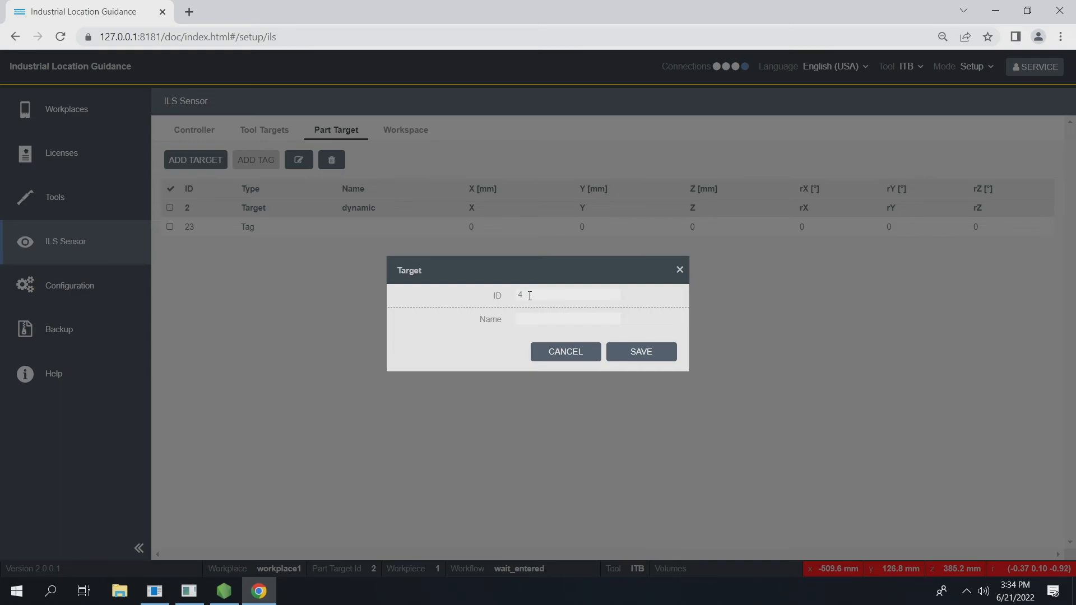
{"action": "left_click", "coordinate": [571, 318]}
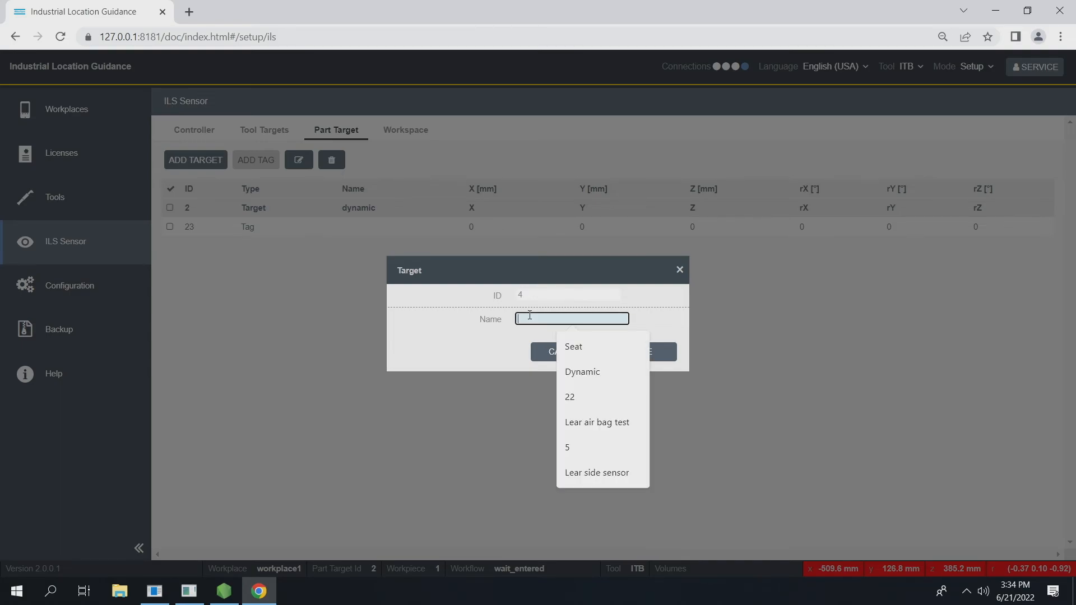
{"action": "left_click", "coordinate": [572, 347]}
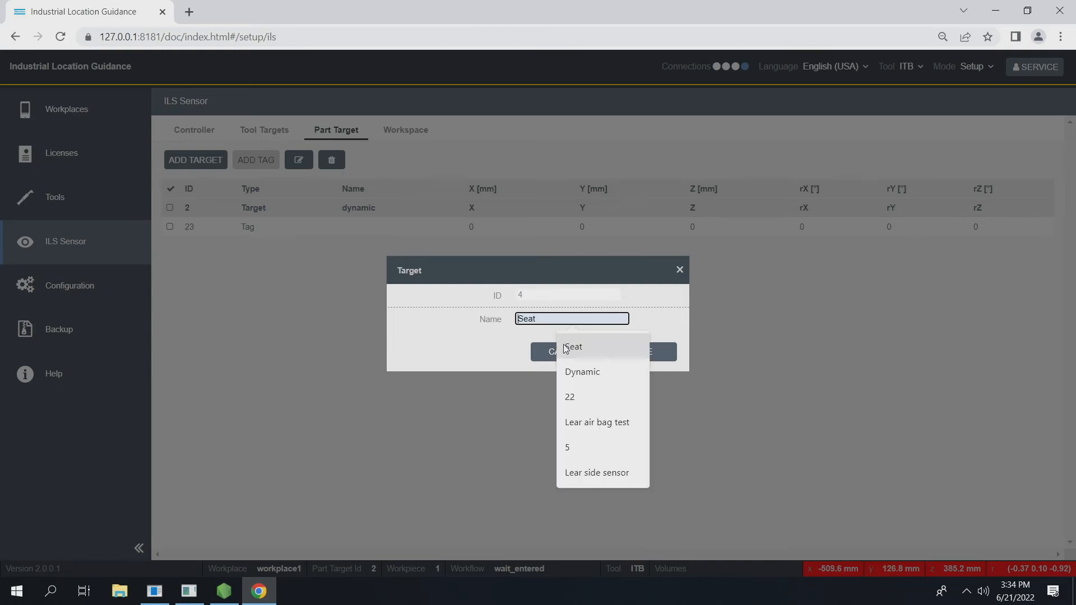
{"action": "left_click", "coordinate": [571, 346]}
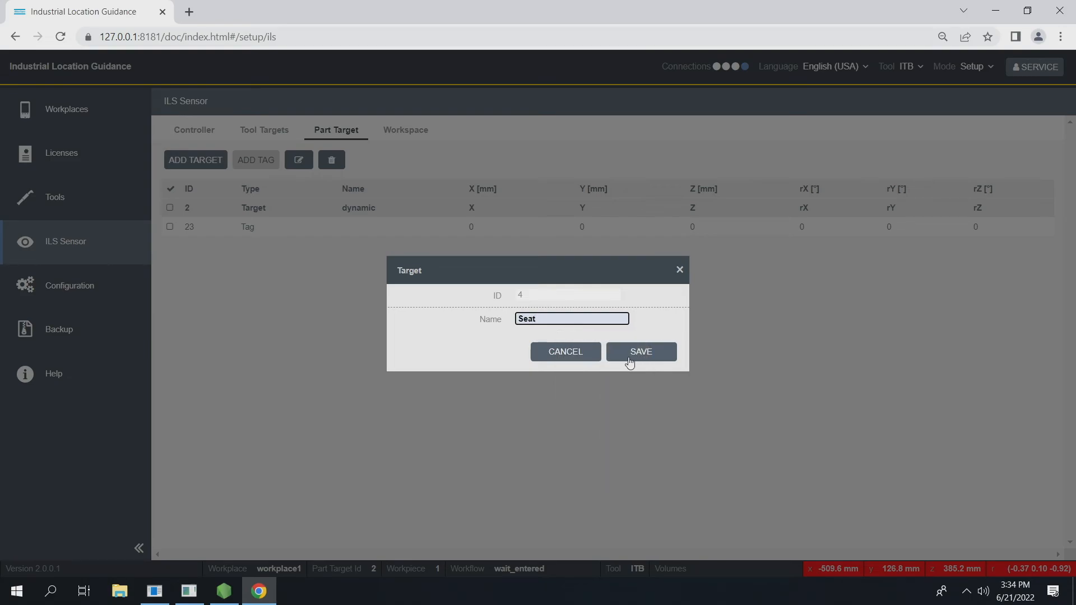
{"action": "left_click", "coordinate": [639, 352]}
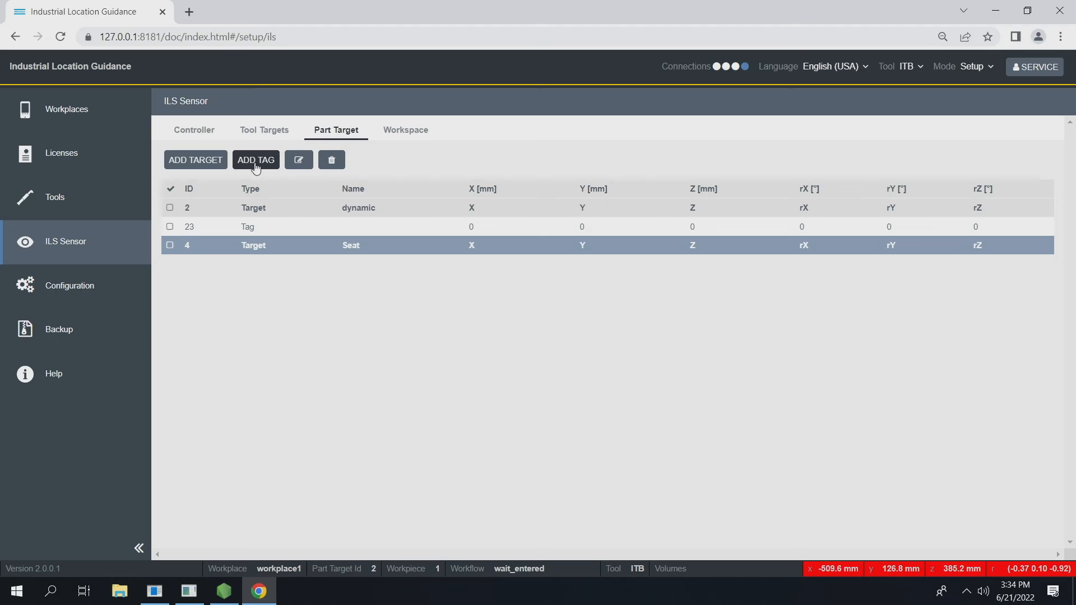
Add a tag with ID 24 to the Seat part target and save it
{"action": "left_click", "coordinate": [256, 159]}
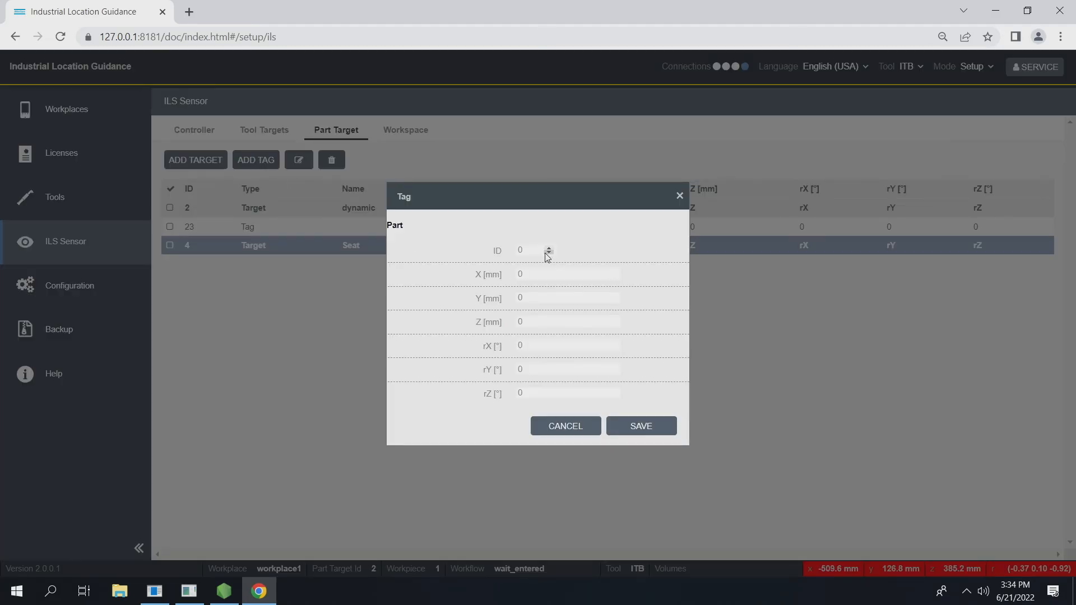
{"action": "left_click", "coordinate": [534, 250]}
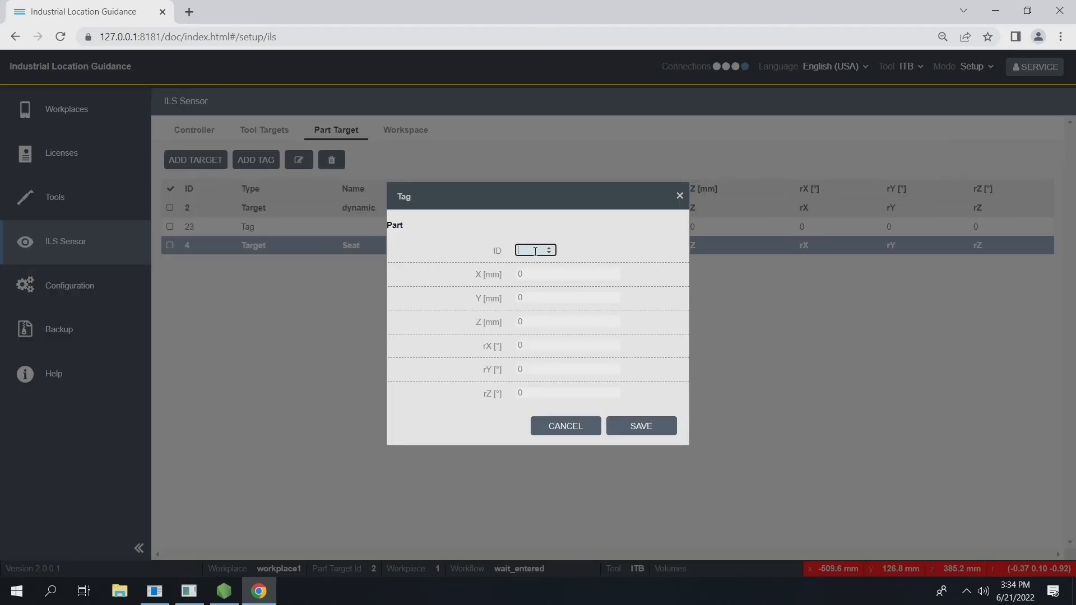
{"action": "type", "text": "24"}
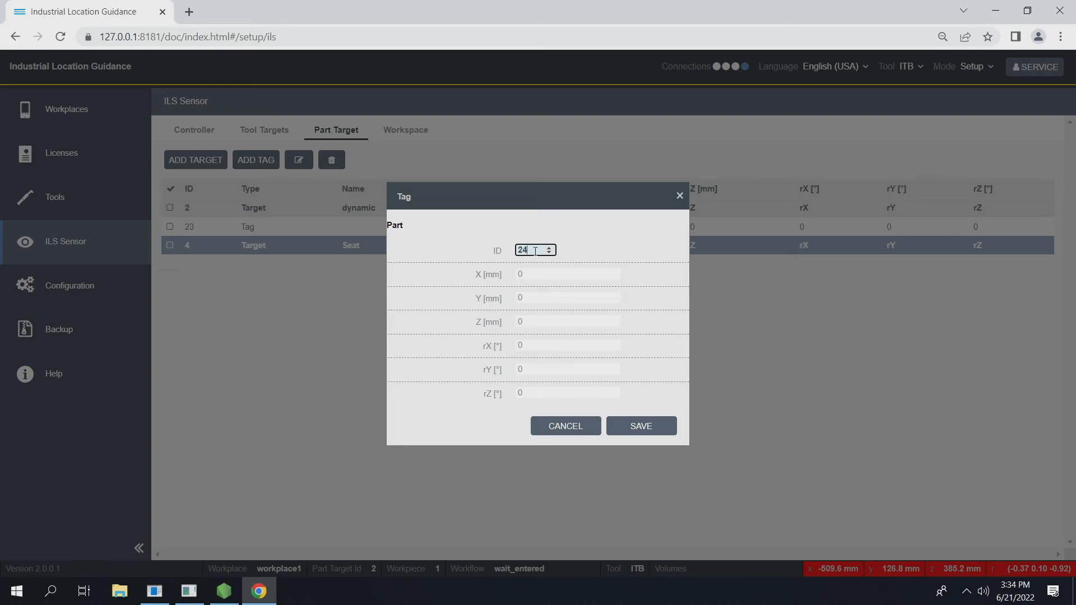
{"action": "mouse_move", "coordinate": [625, 425]}
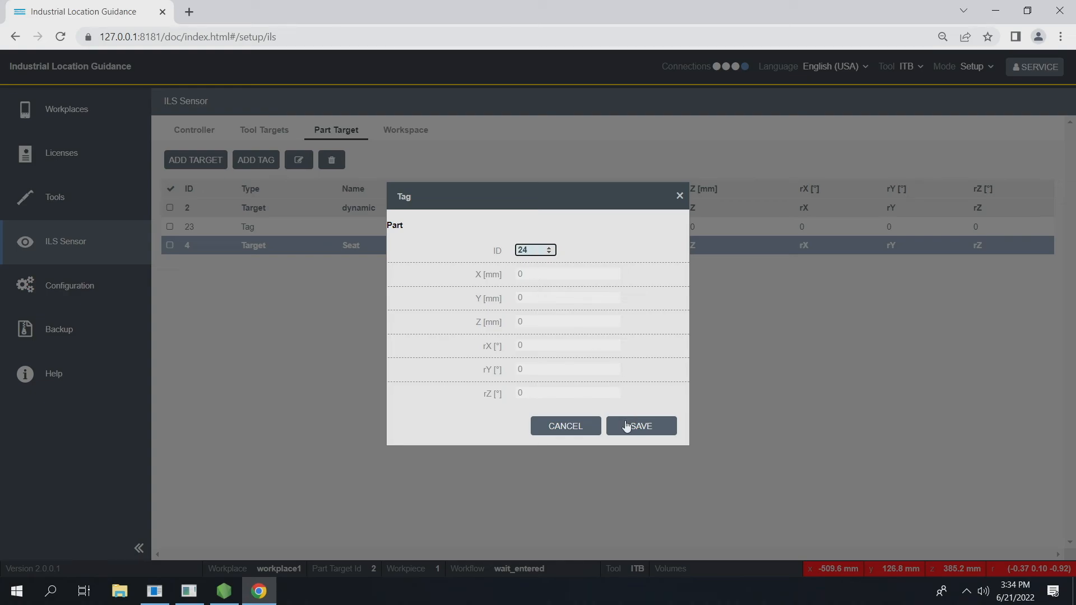
{"action": "left_click", "coordinate": [639, 425]}
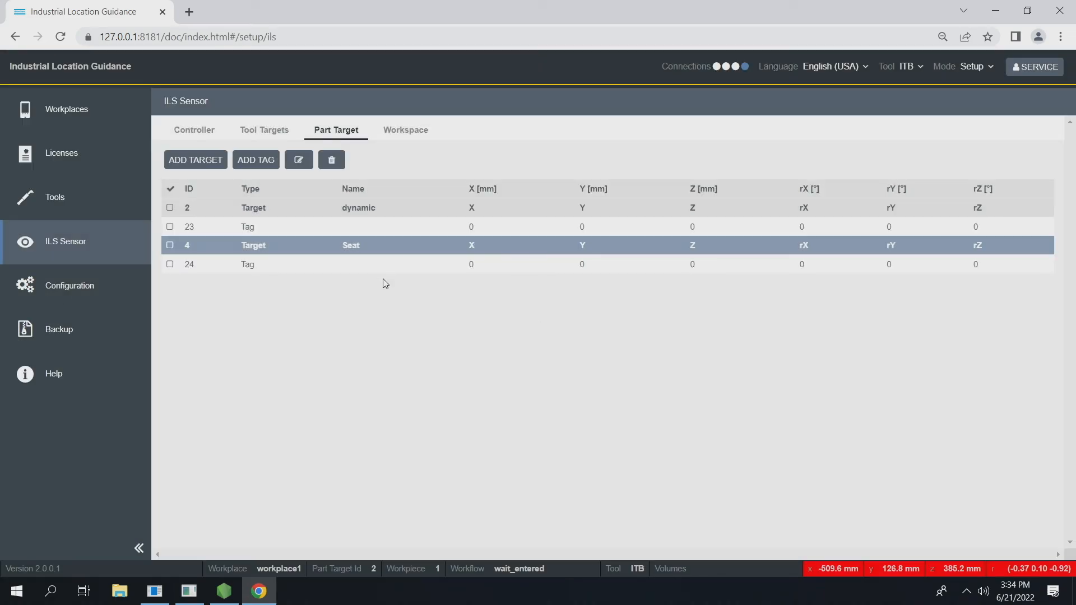
{"action": "mouse_move", "coordinate": [1062, 309]}
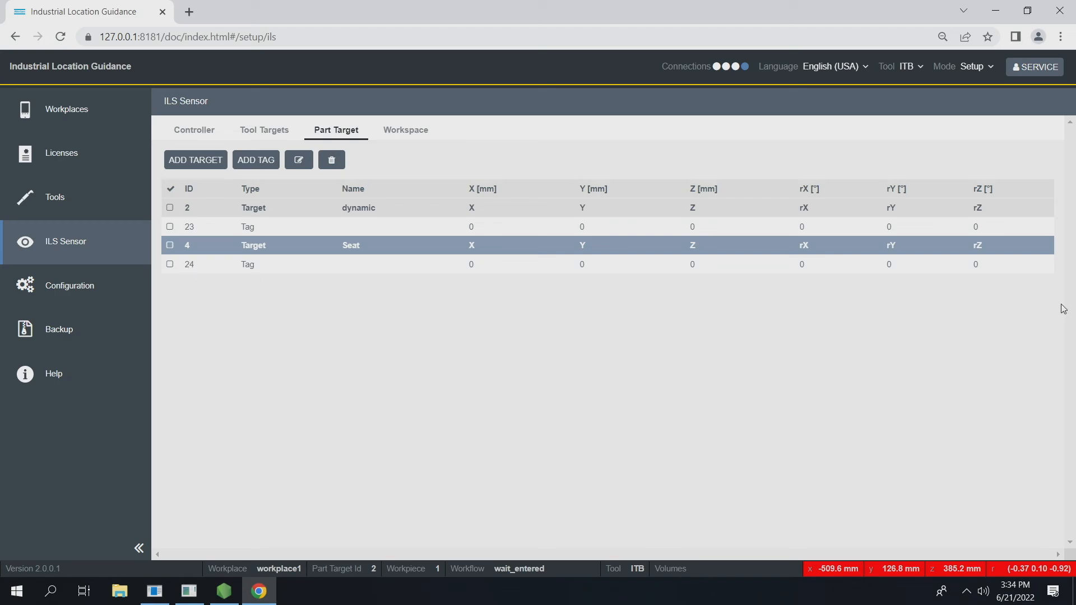
{"action": "mouse_move", "coordinate": [214, 246]}
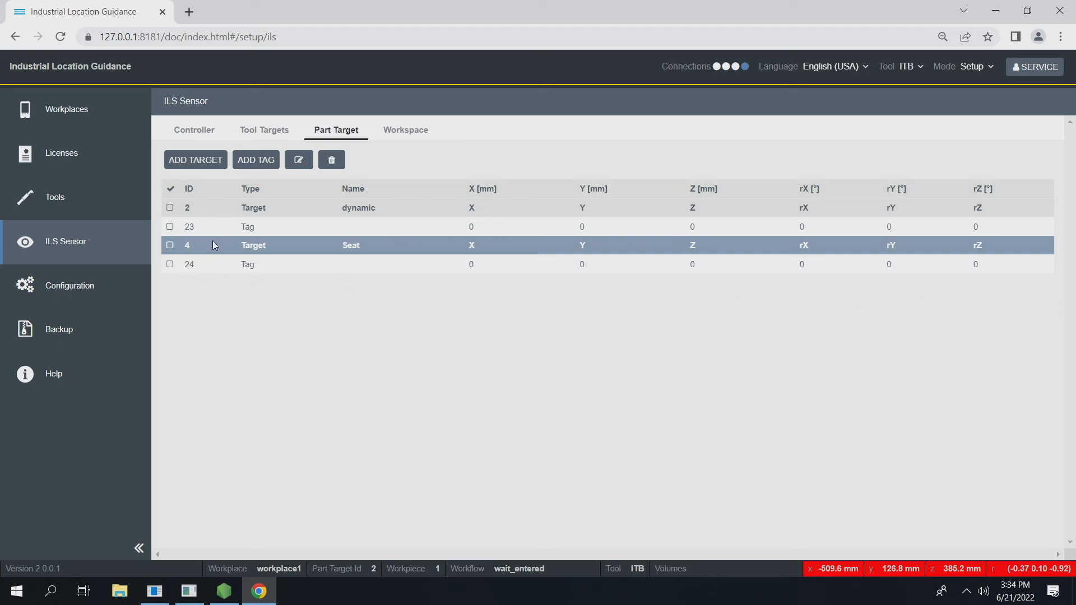